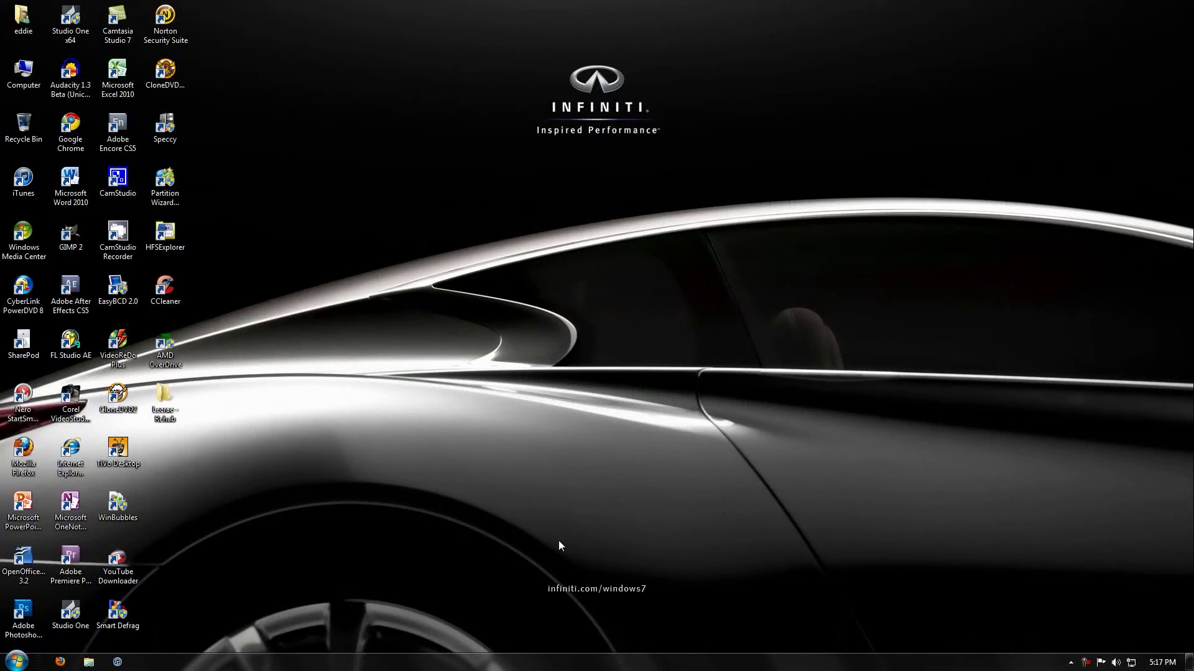
{"action": "mouse_move", "coordinate": [552, 548]}
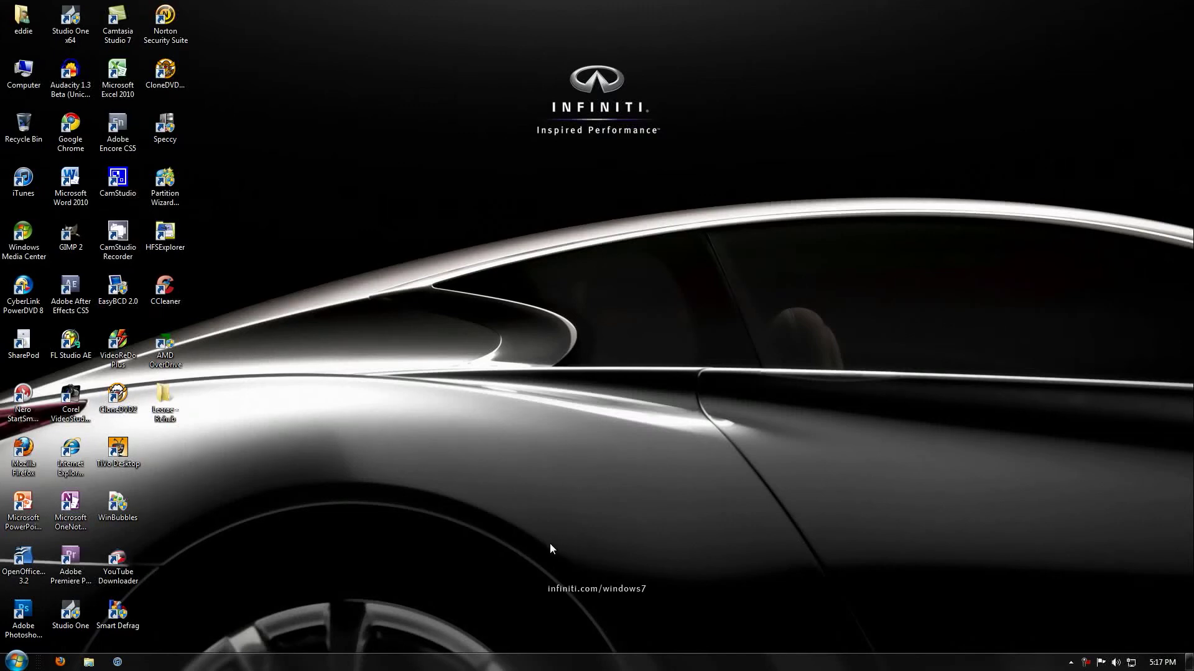
{"action": "mouse_move", "coordinate": [369, 352]}
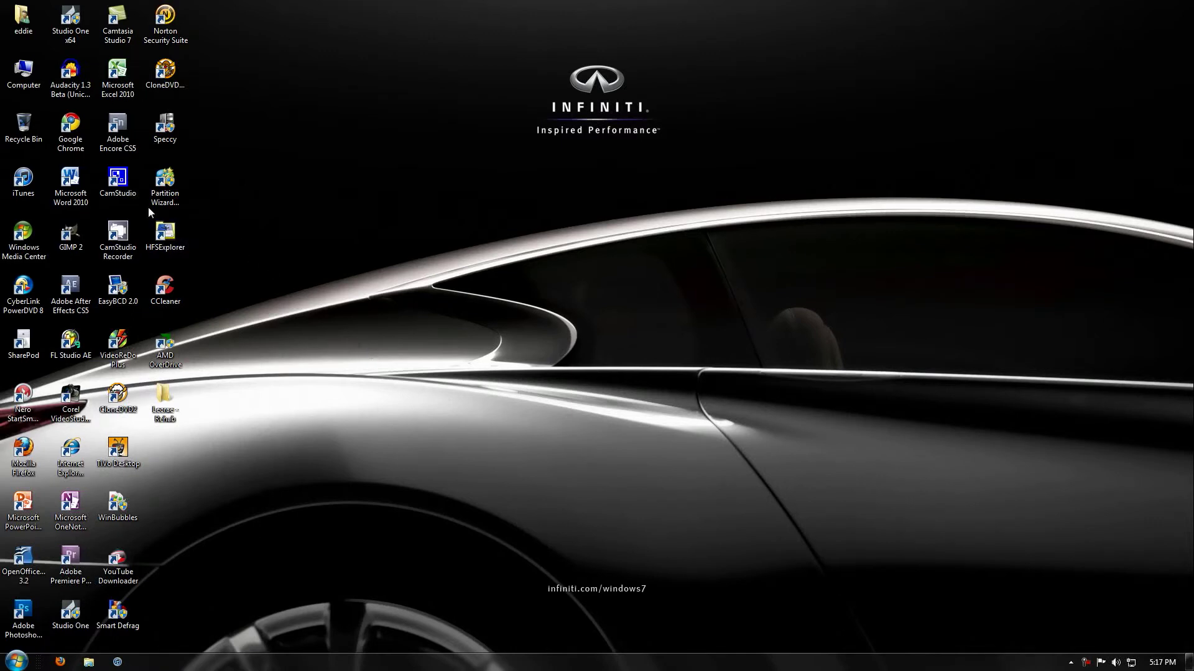
Launch the CamStudio recorder from its desktop icon
{"action": "left_click", "coordinate": [117, 240]}
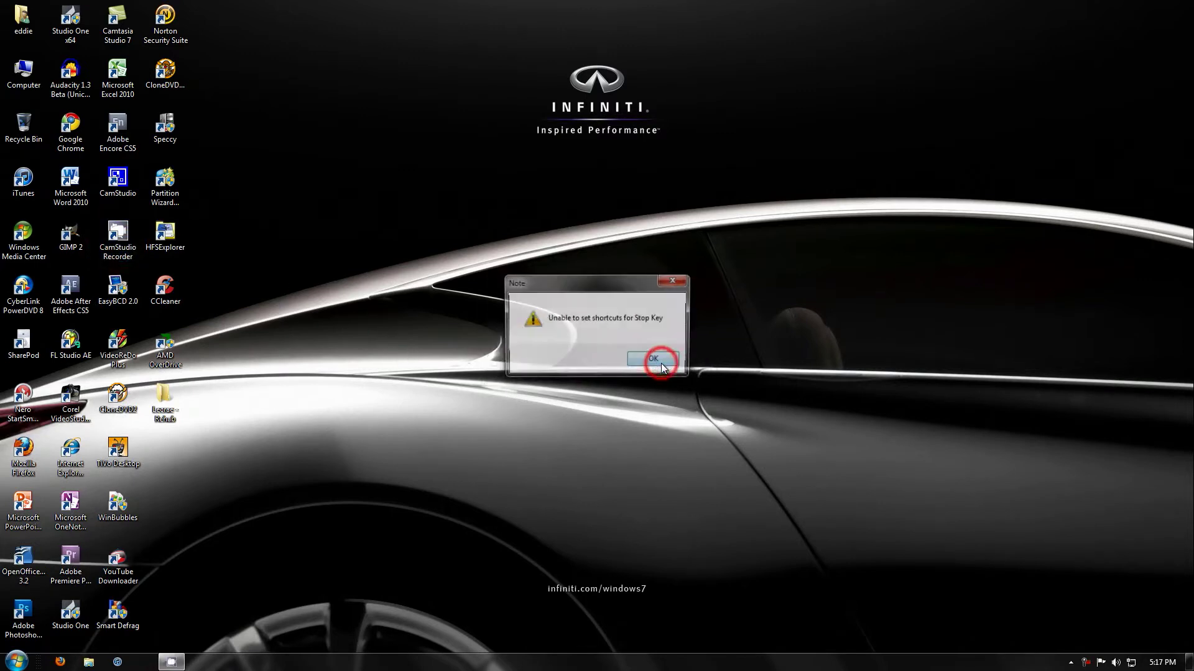
Dismiss the Stop Key warning and browse the Region and Options menus of the recorder
{"action": "left_click", "coordinate": [651, 358]}
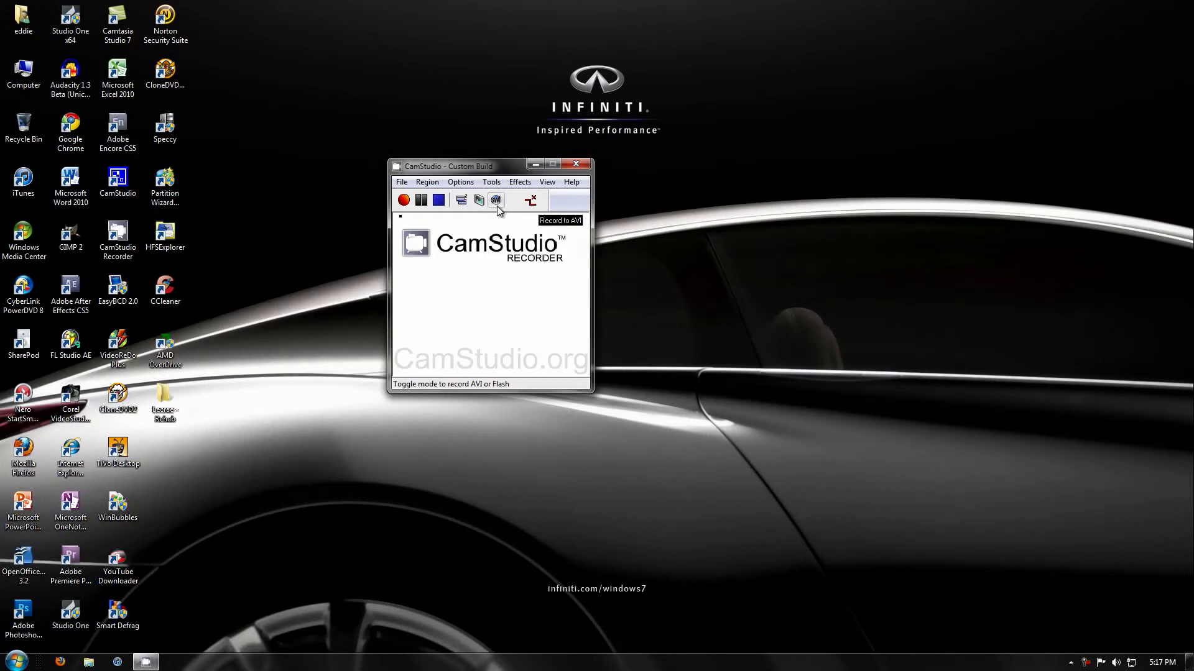
{"action": "left_click", "coordinate": [496, 199]}
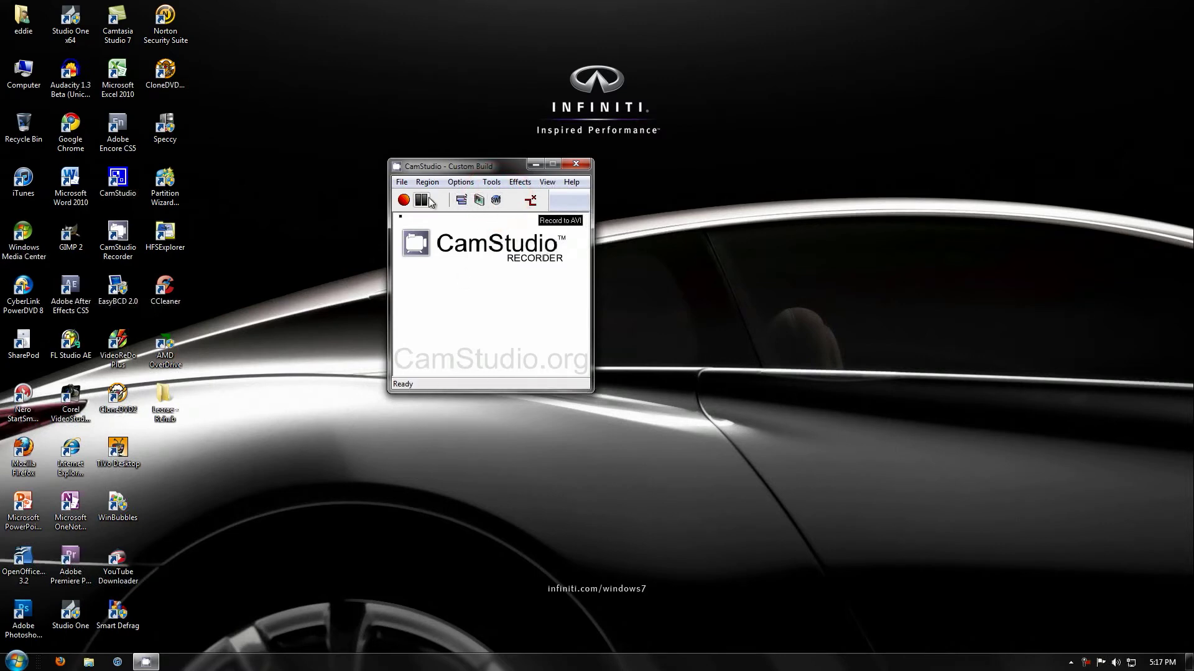
{"action": "left_click", "coordinate": [426, 182]}
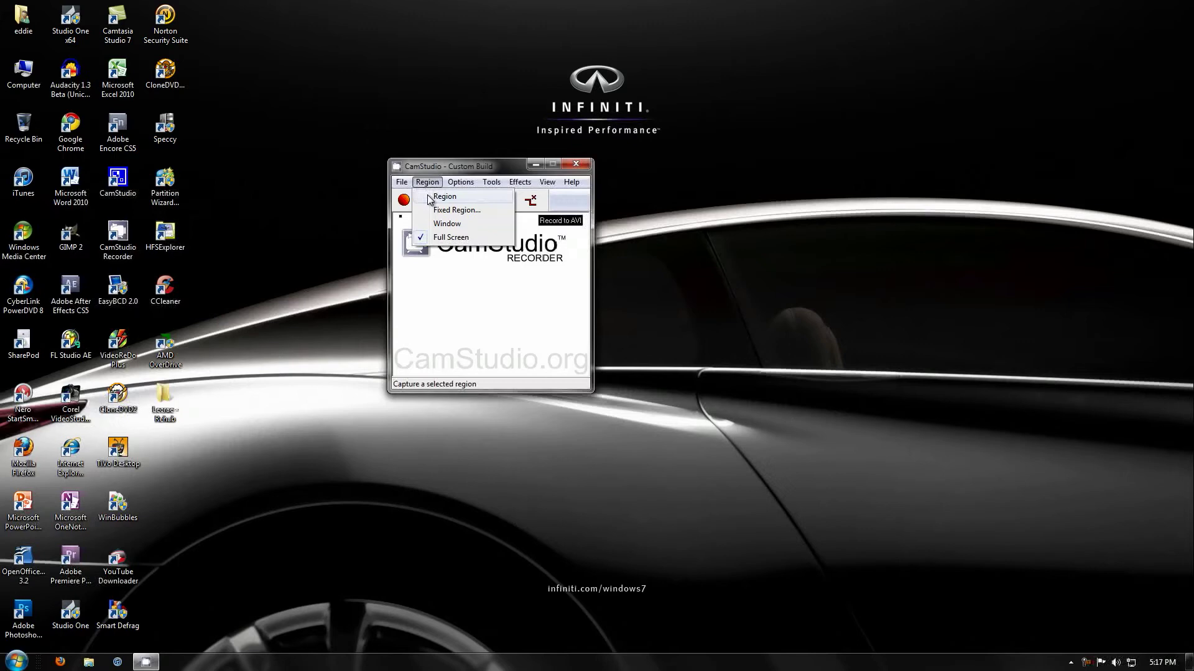
{"action": "mouse_move", "coordinate": [456, 210]}
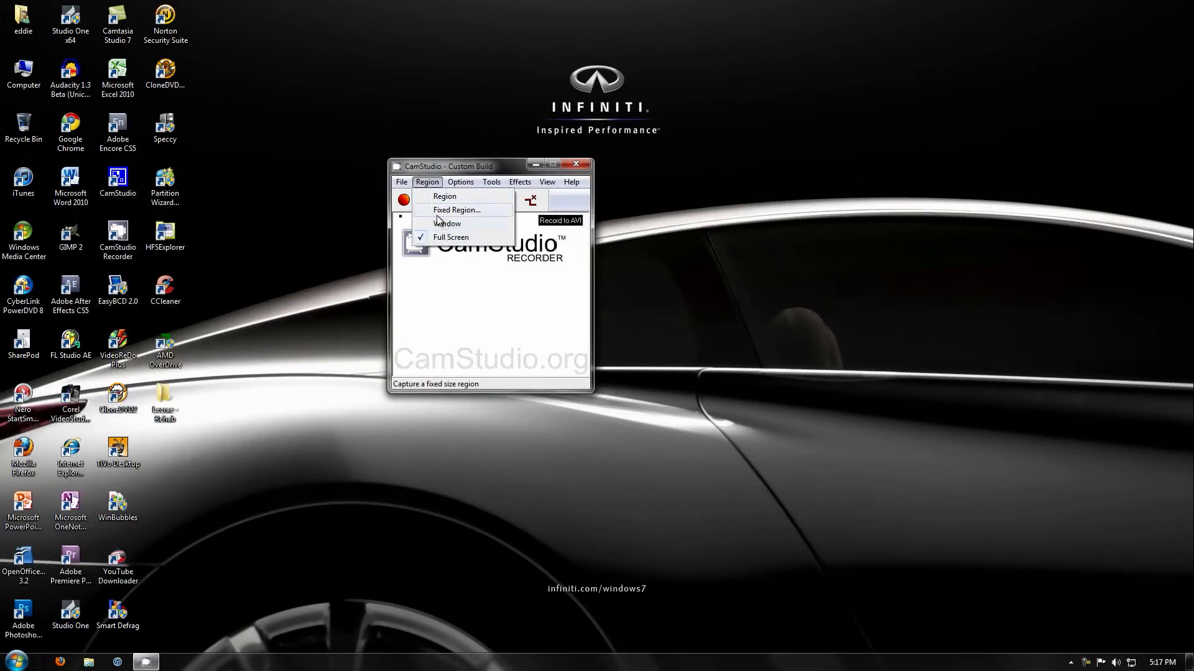
{"action": "mouse_move", "coordinate": [444, 197]}
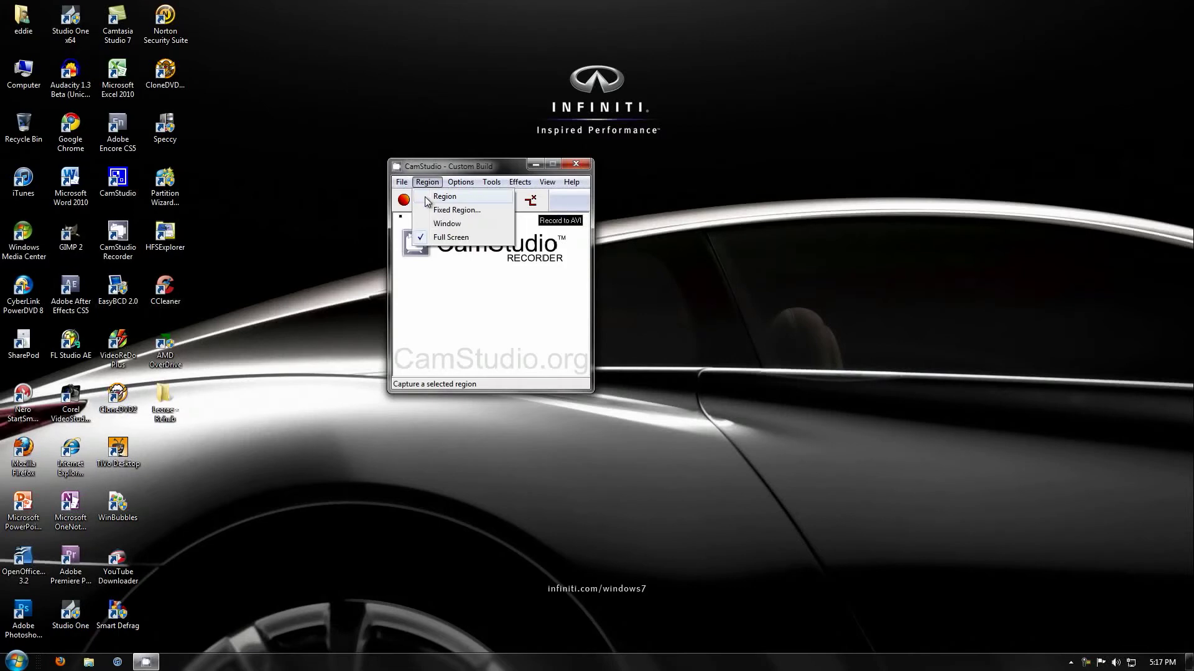
{"action": "left_click", "coordinate": [460, 182]}
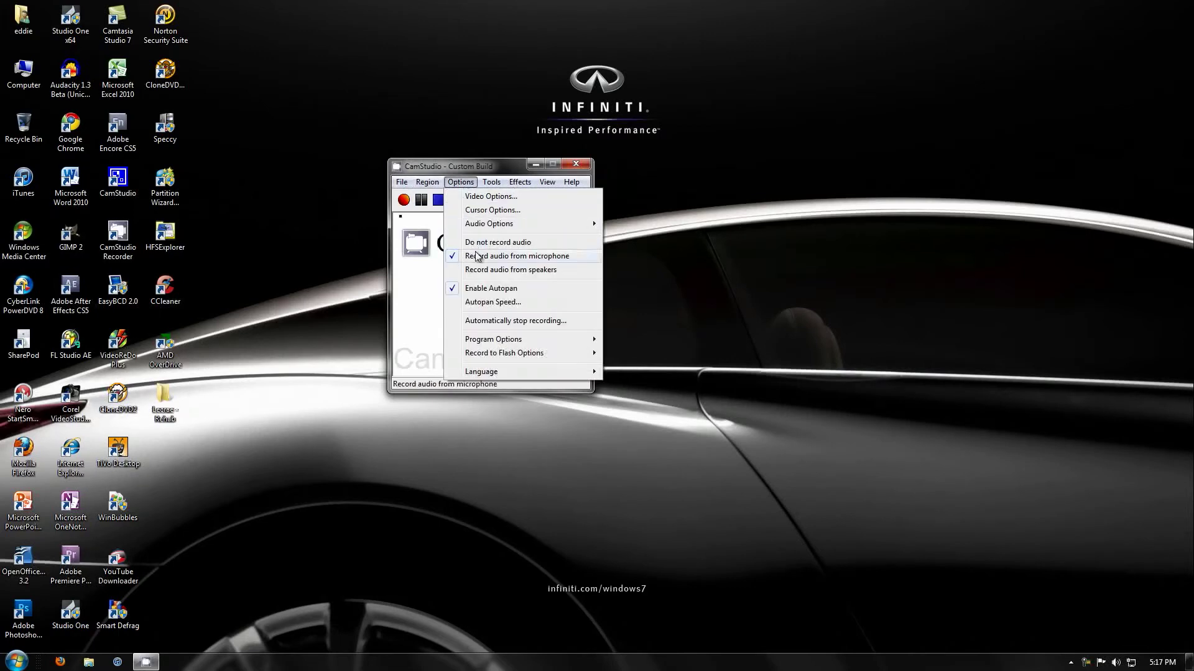
{"action": "left_click", "coordinate": [427, 182]}
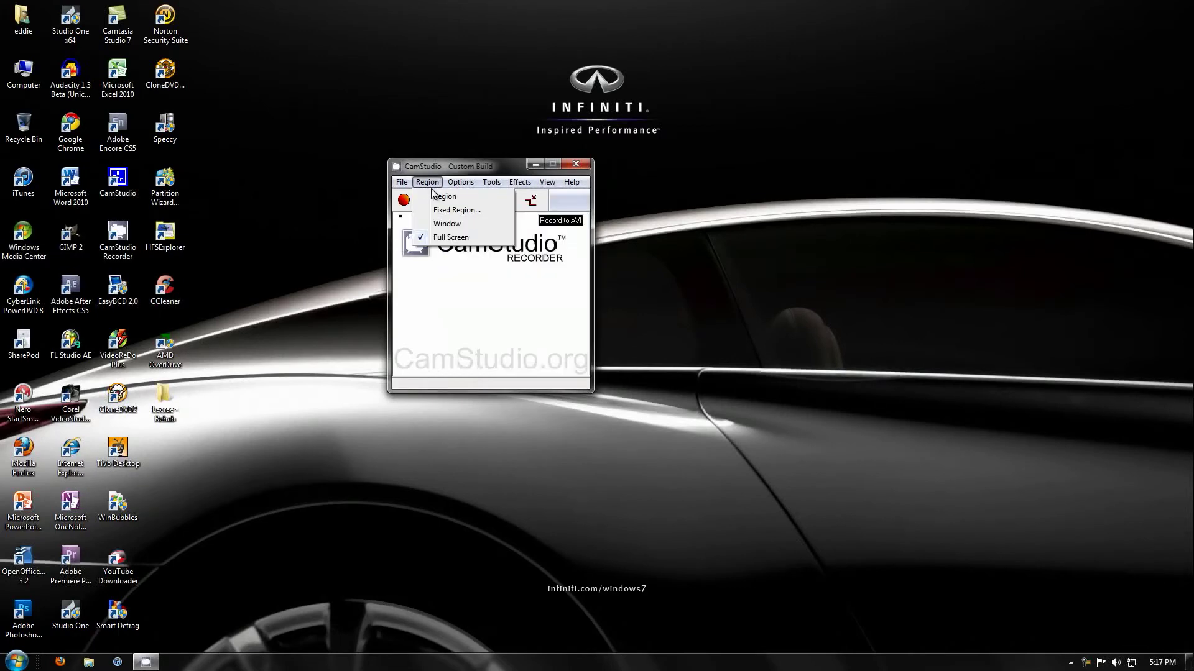
{"action": "mouse_move", "coordinate": [444, 196]}
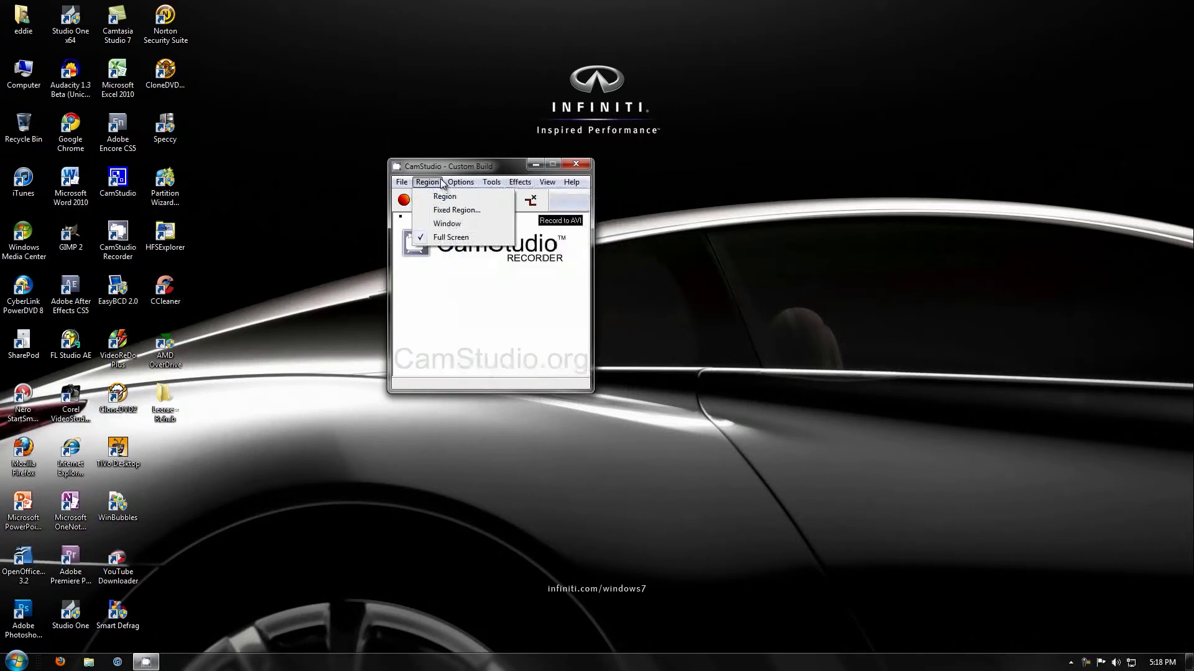
Review the Video Options and the CamStudio Lossless Codec's encoding settings, leaving them unchanged
{"action": "left_click", "coordinate": [460, 181]}
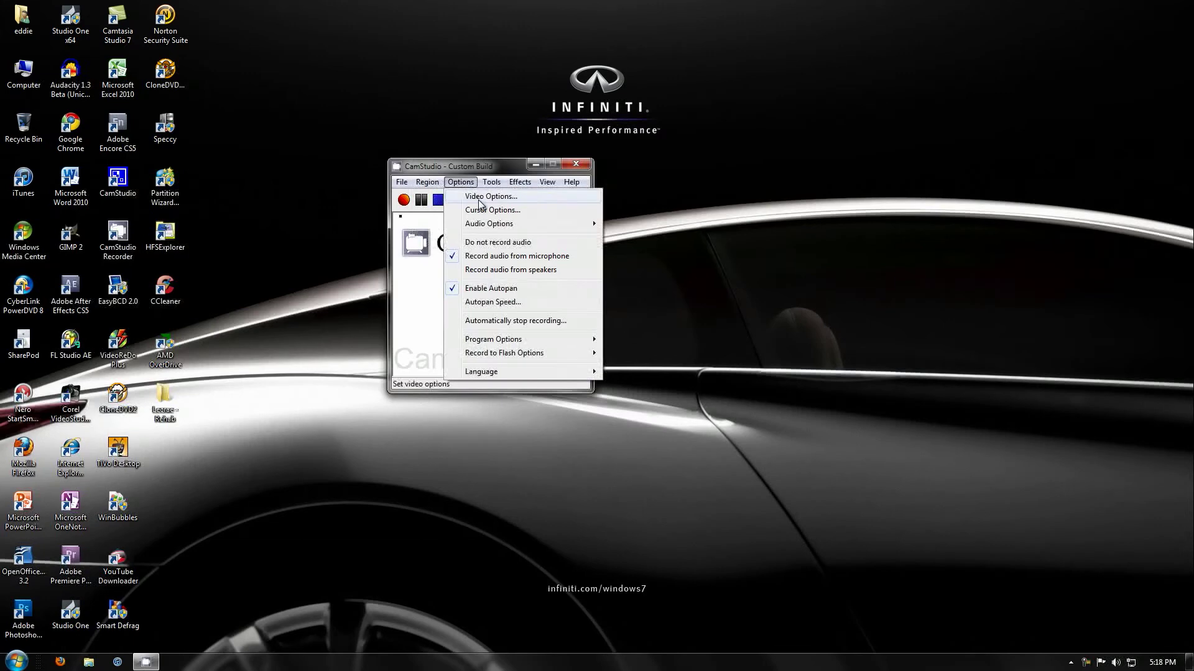
{"action": "left_click", "coordinate": [490, 196]}
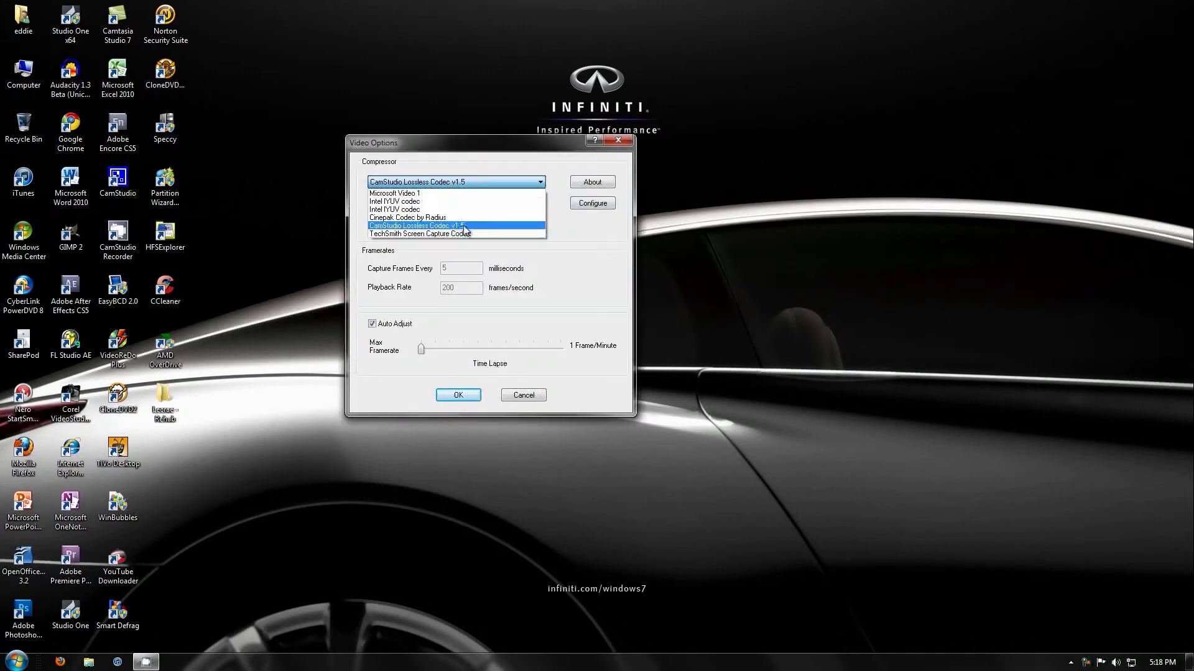
{"action": "left_click", "coordinate": [416, 225]}
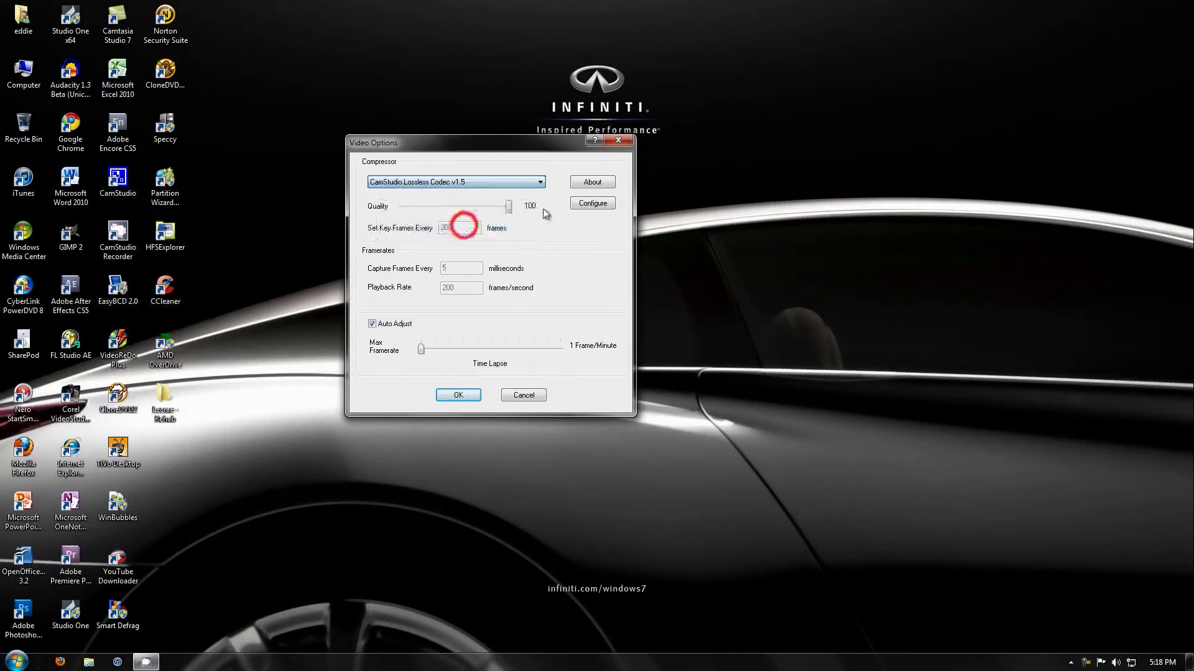
{"action": "left_click", "coordinate": [592, 202]}
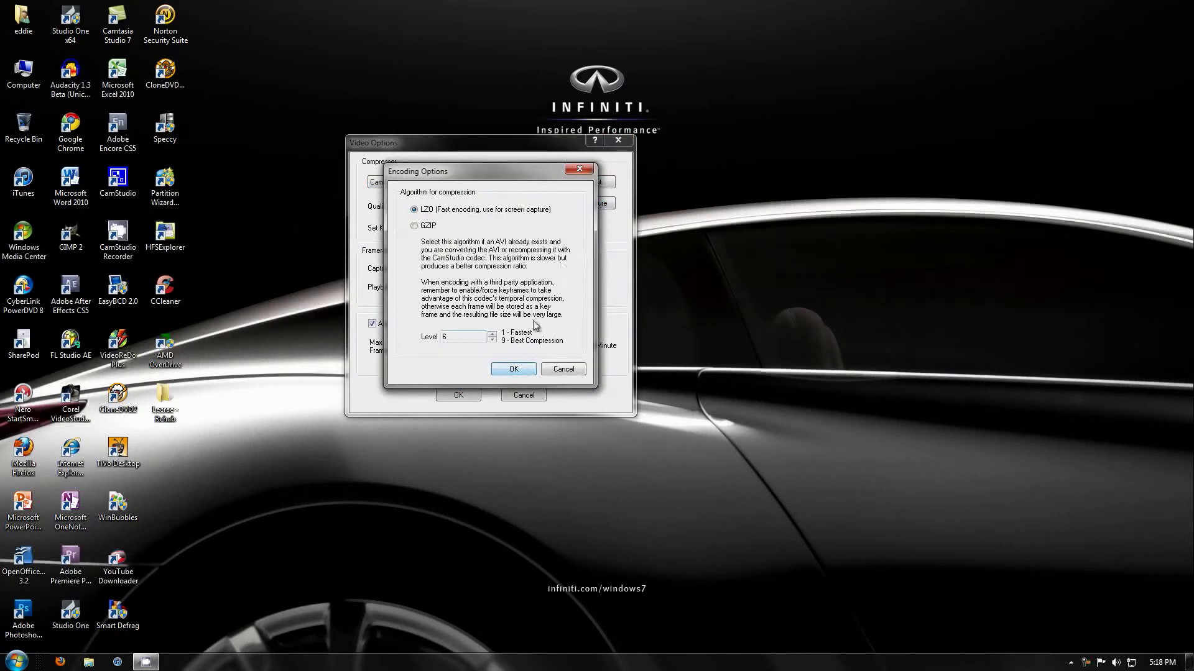
{"action": "left_click", "coordinate": [492, 333]}
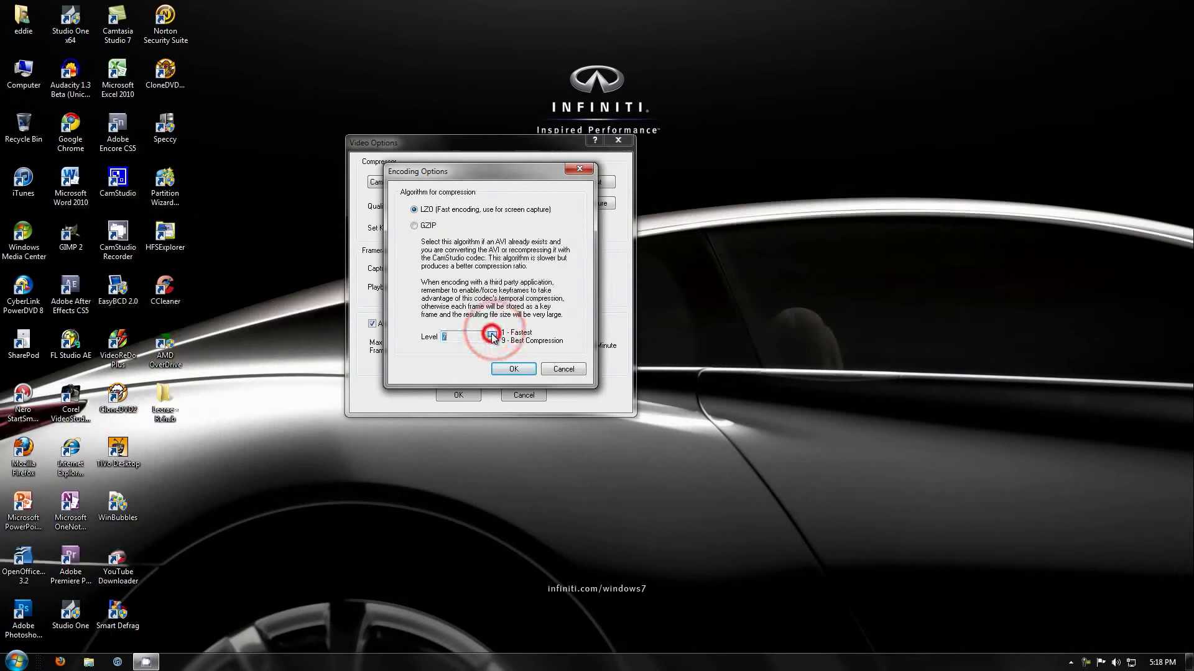
{"action": "left_click", "coordinate": [512, 368]}
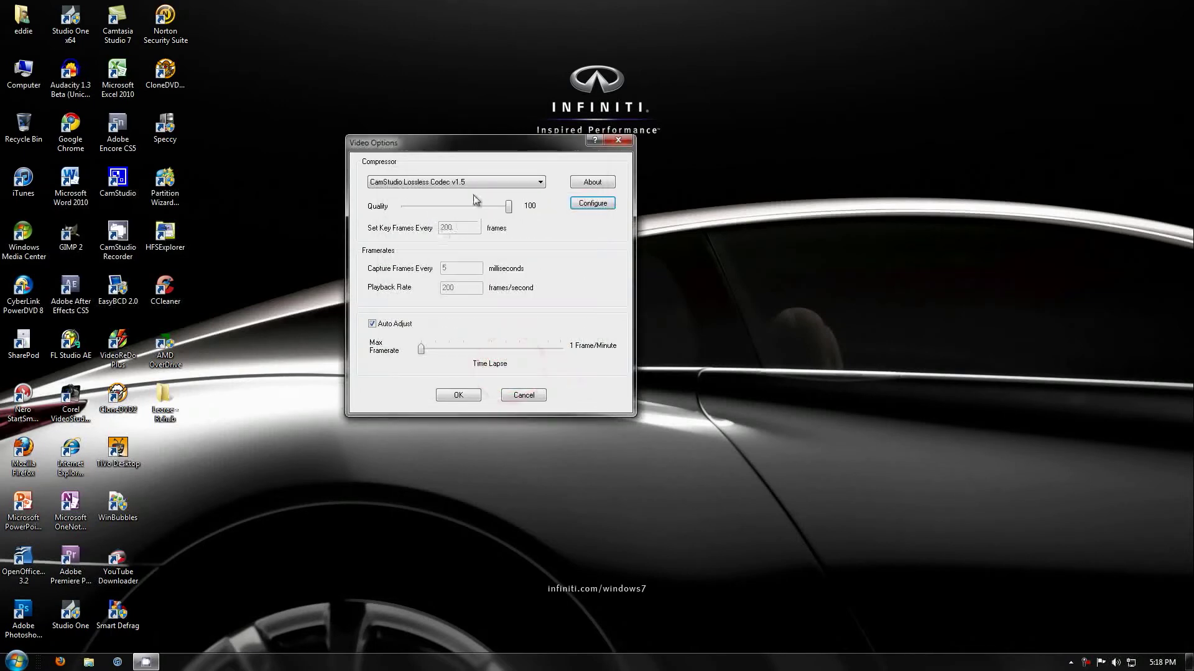
Try TechSmith Screen Capture Codec, then keep CamStudio Lossless Codec v1.5 and save the video settings
{"action": "left_click", "coordinate": [540, 182]}
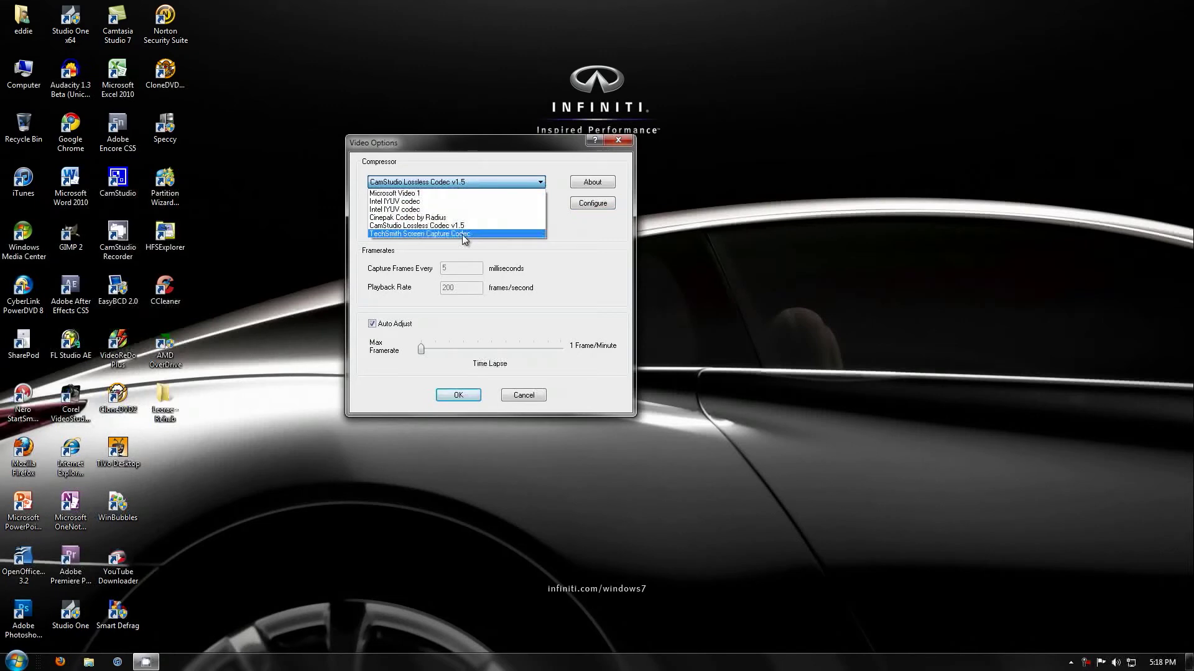
{"action": "left_click", "coordinate": [418, 234]}
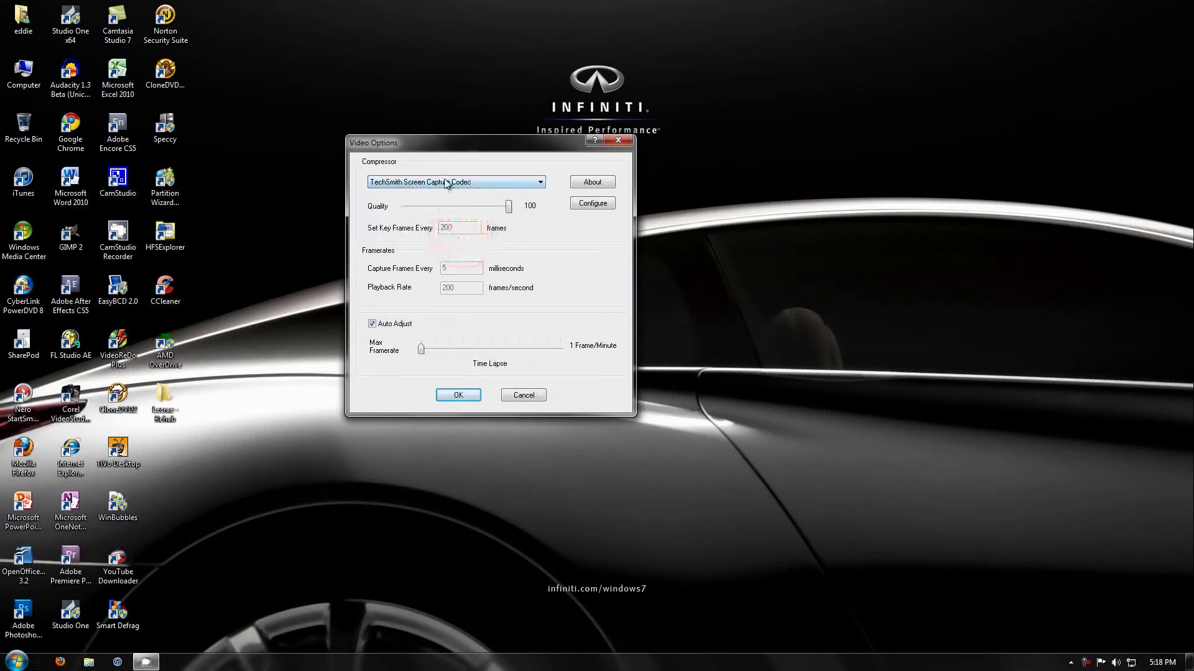
{"action": "left_click", "coordinate": [455, 182]}
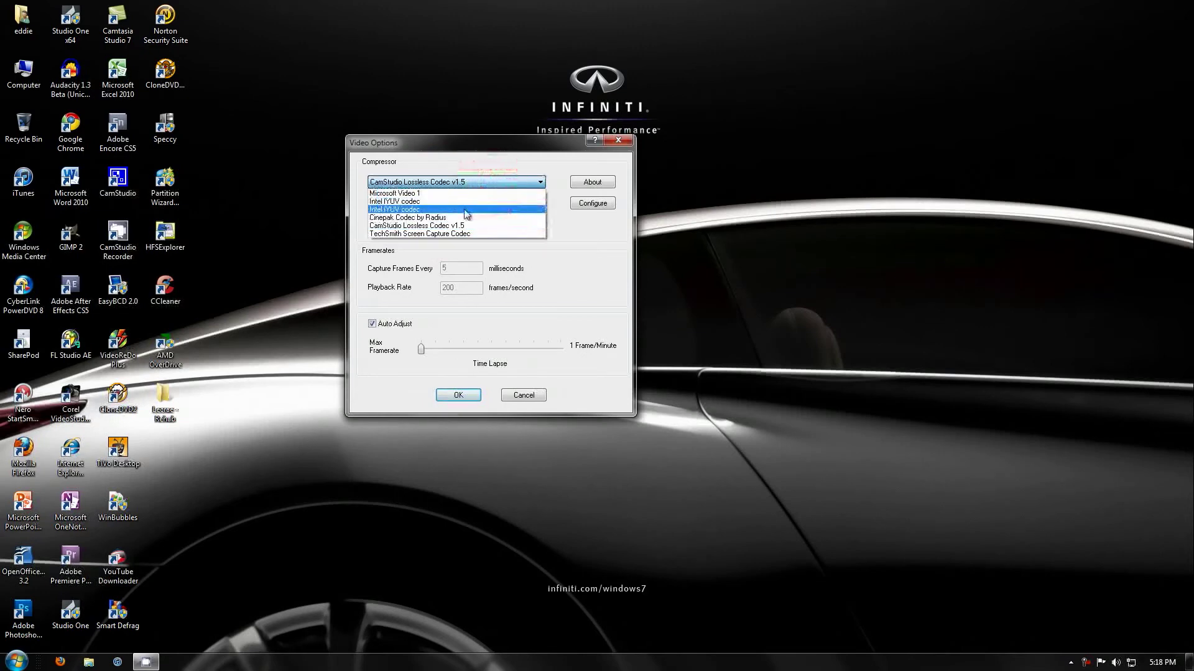
{"action": "left_click", "coordinate": [417, 225]}
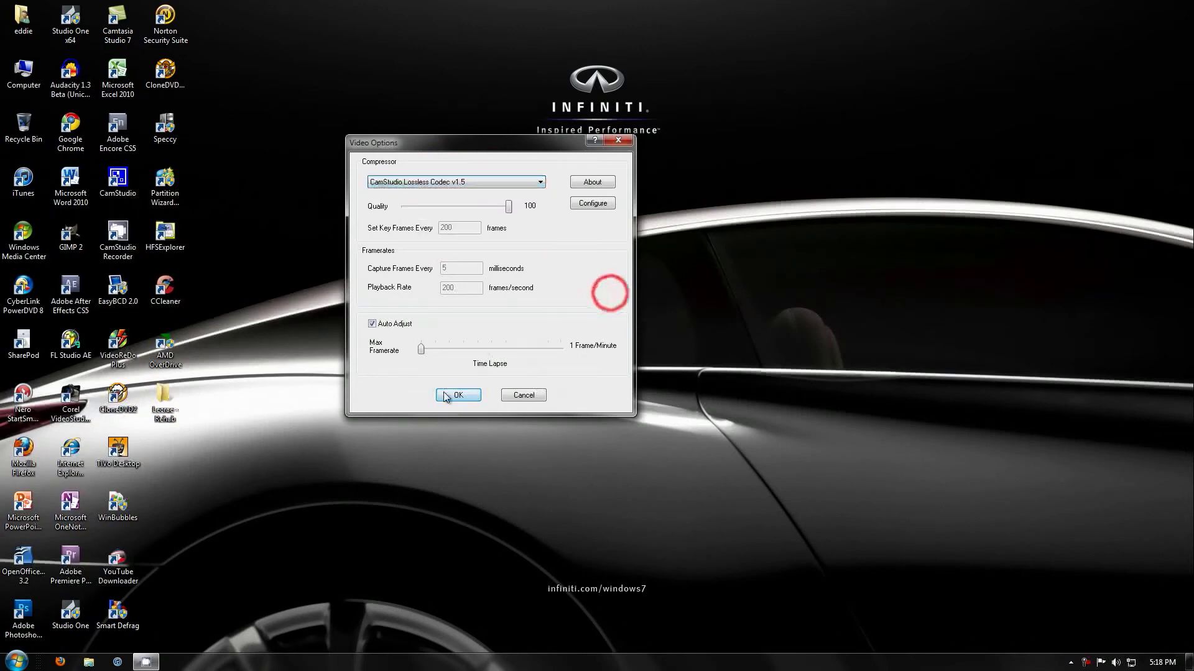
{"action": "left_click", "coordinate": [457, 394]}
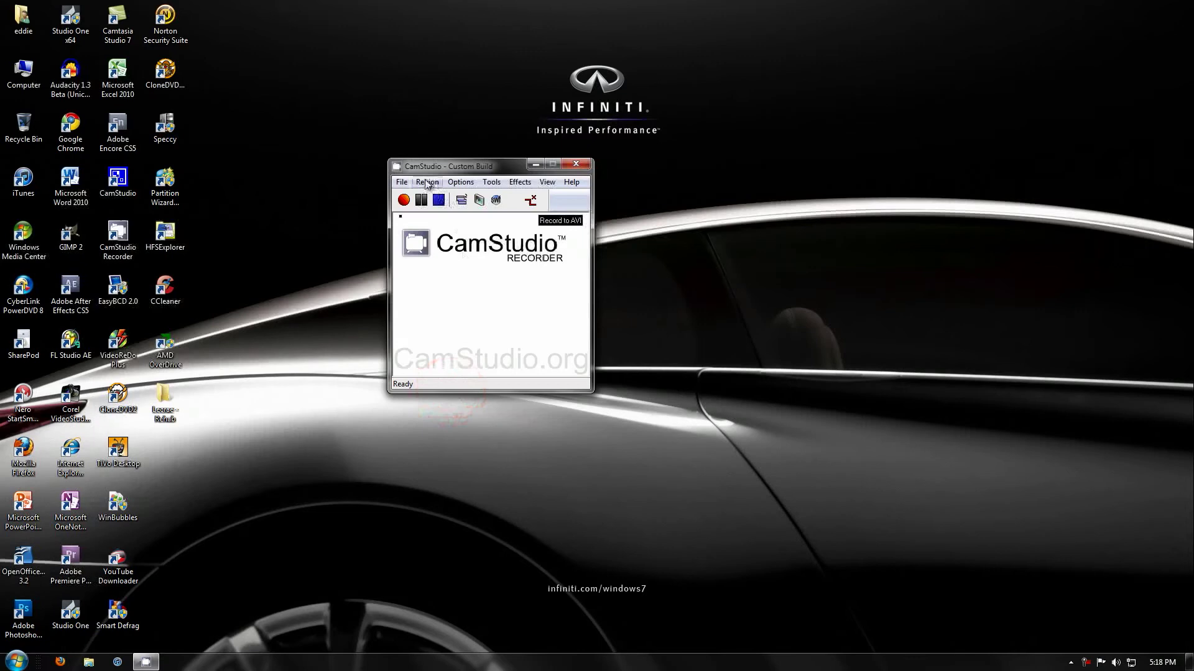
{"action": "left_click", "coordinate": [461, 182]}
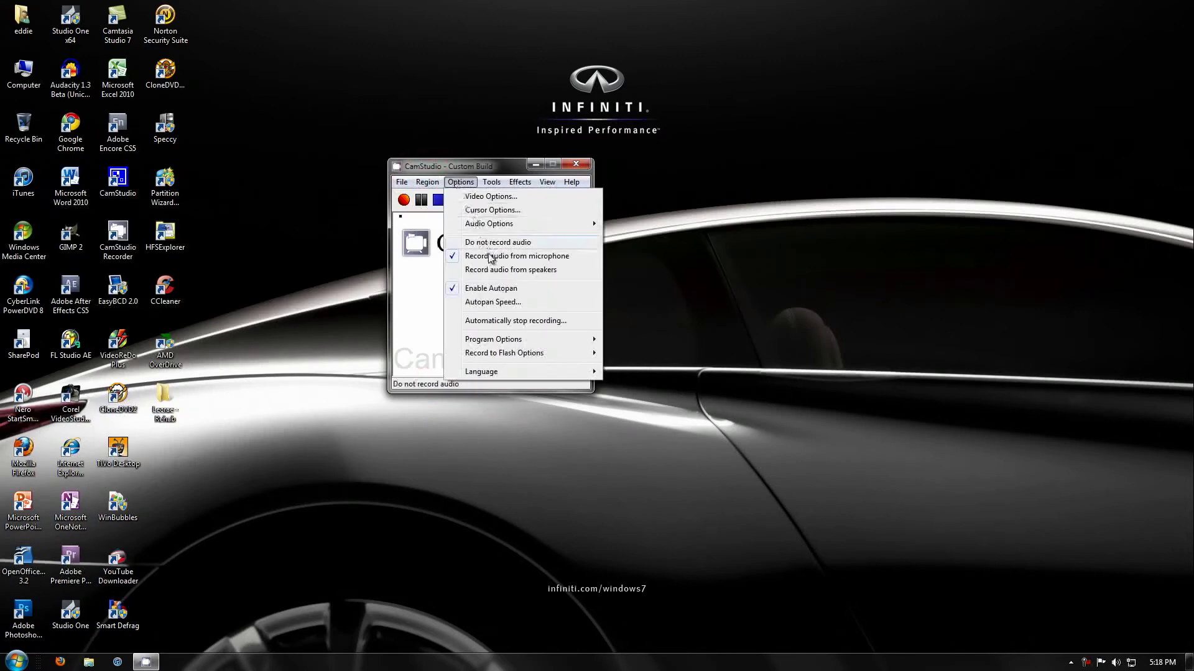
{"action": "mouse_move", "coordinate": [489, 222]}
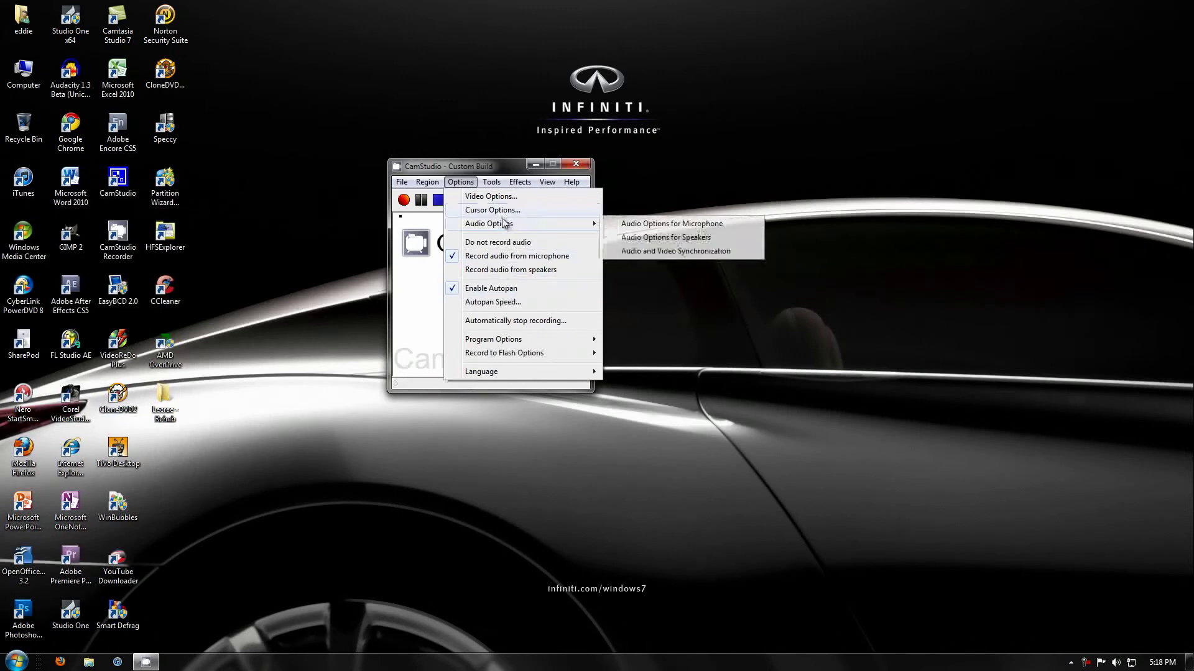
{"action": "left_click", "coordinate": [491, 210]}
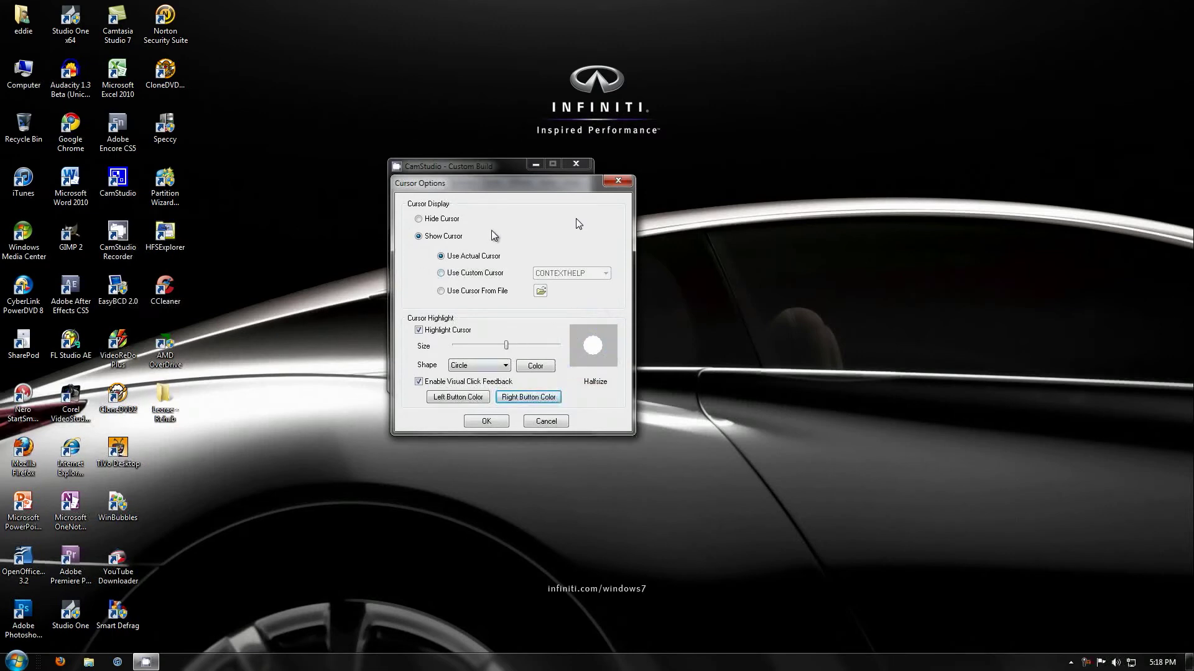
{"action": "left_click", "coordinate": [419, 219]}
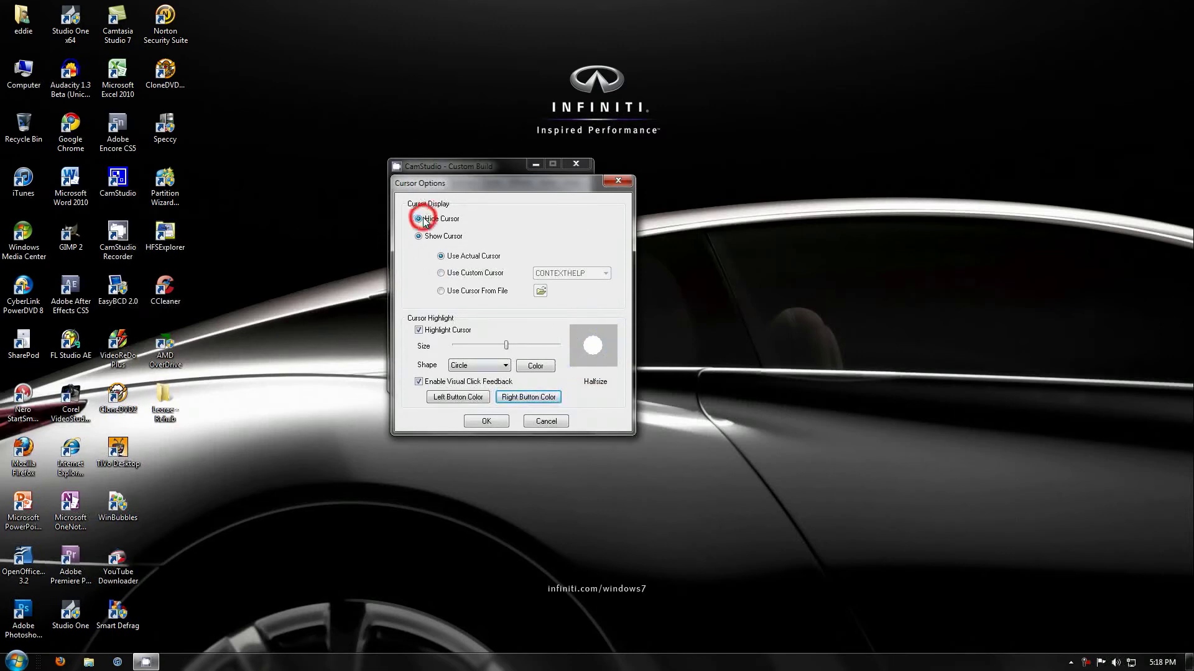
{"action": "left_click", "coordinate": [419, 218]}
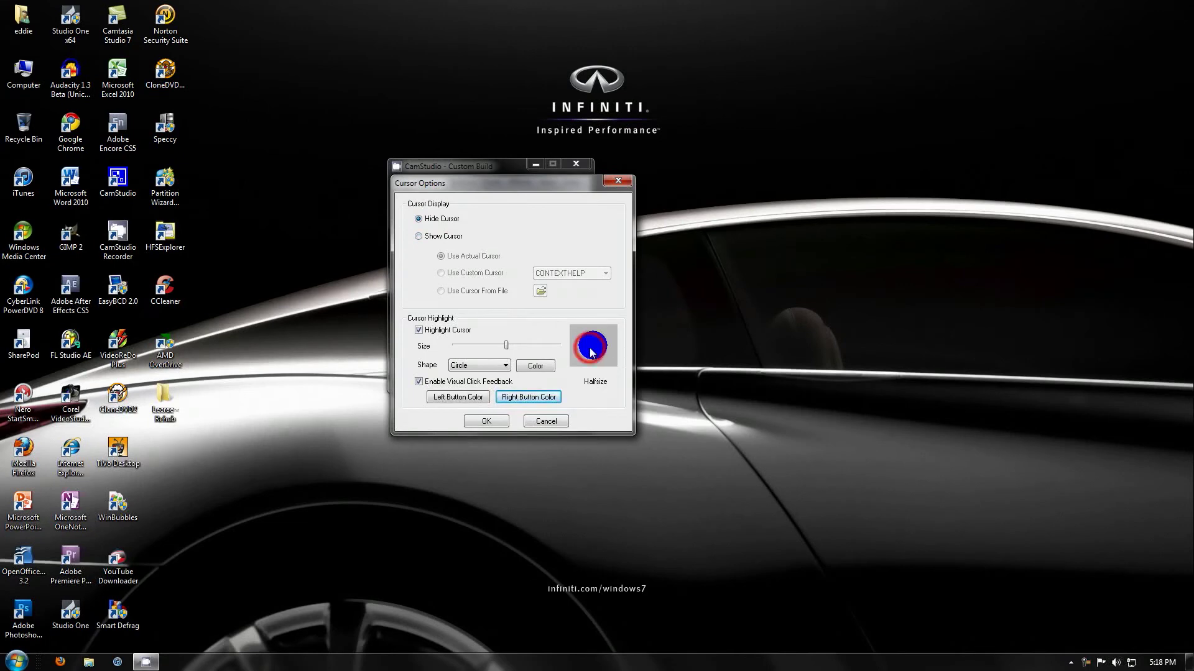
{"action": "left_click", "coordinate": [419, 236]}
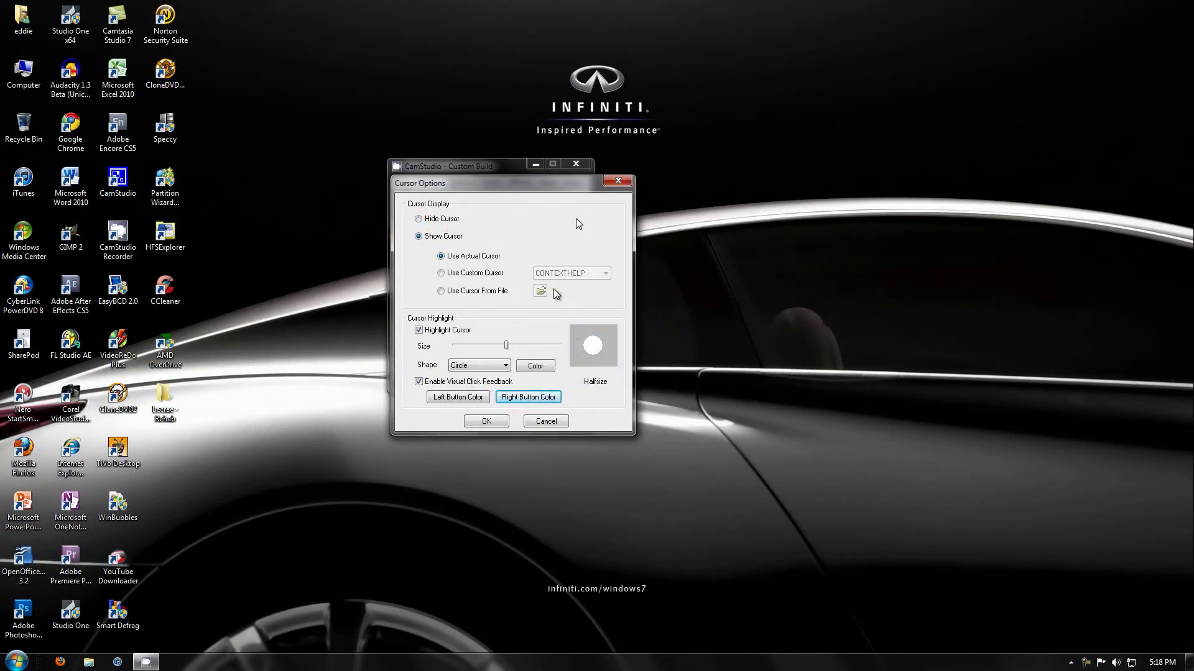
{"action": "left_click", "coordinate": [485, 421]}
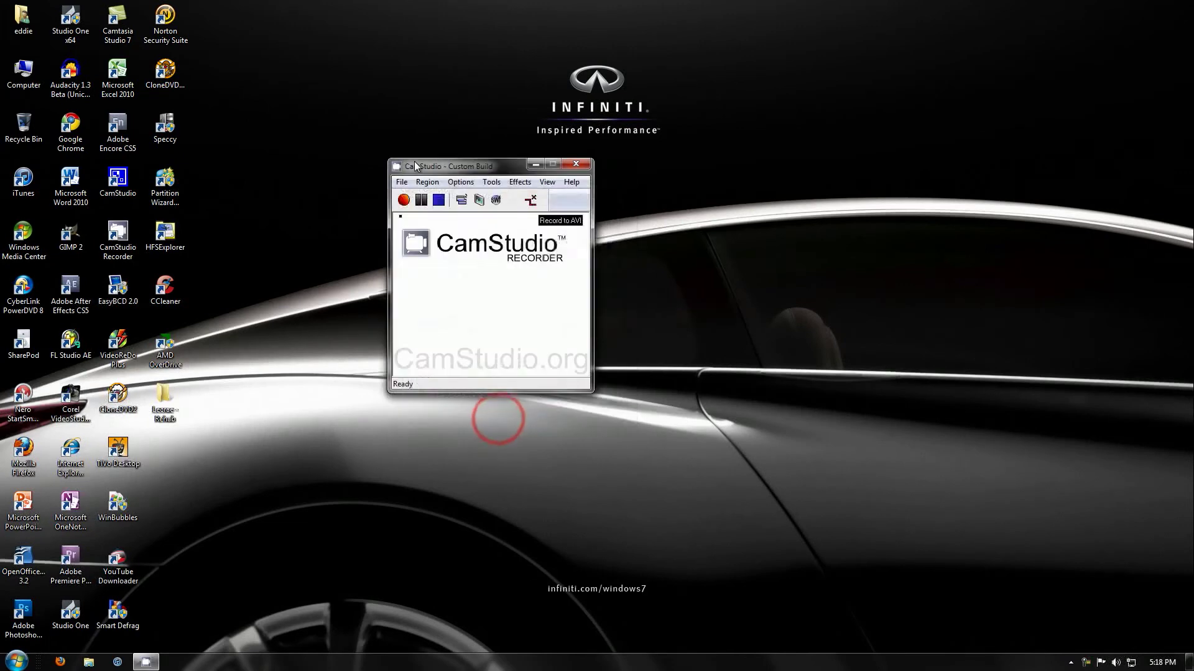
{"action": "left_click", "coordinate": [460, 182]}
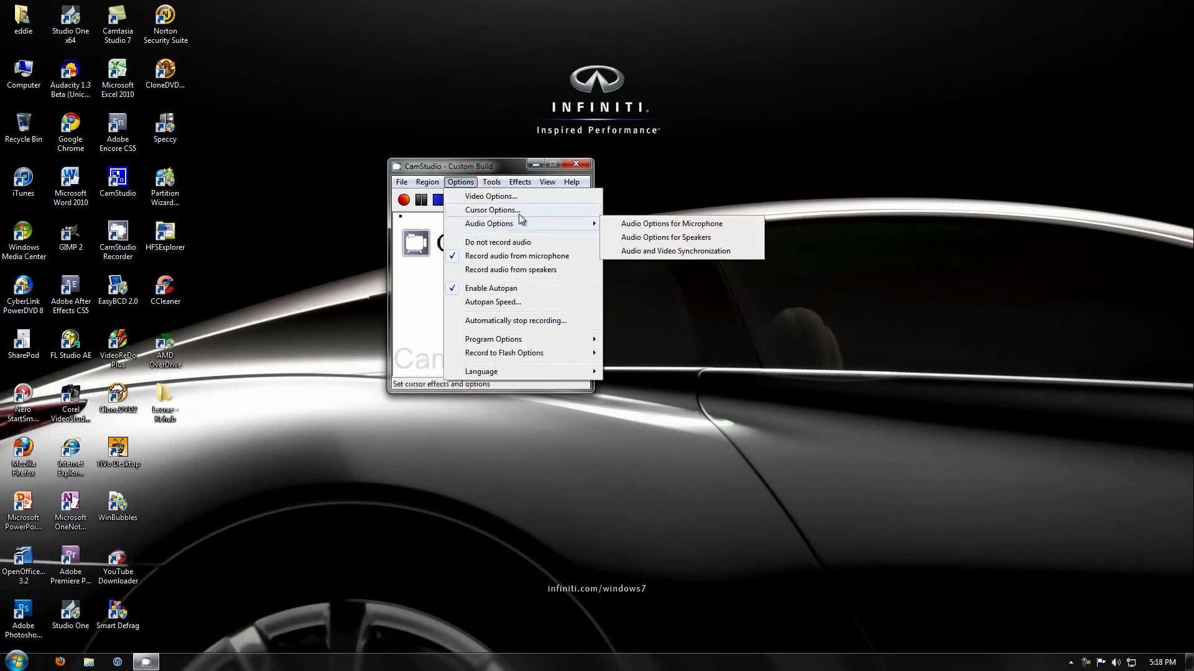
{"action": "left_click", "coordinate": [670, 222]}
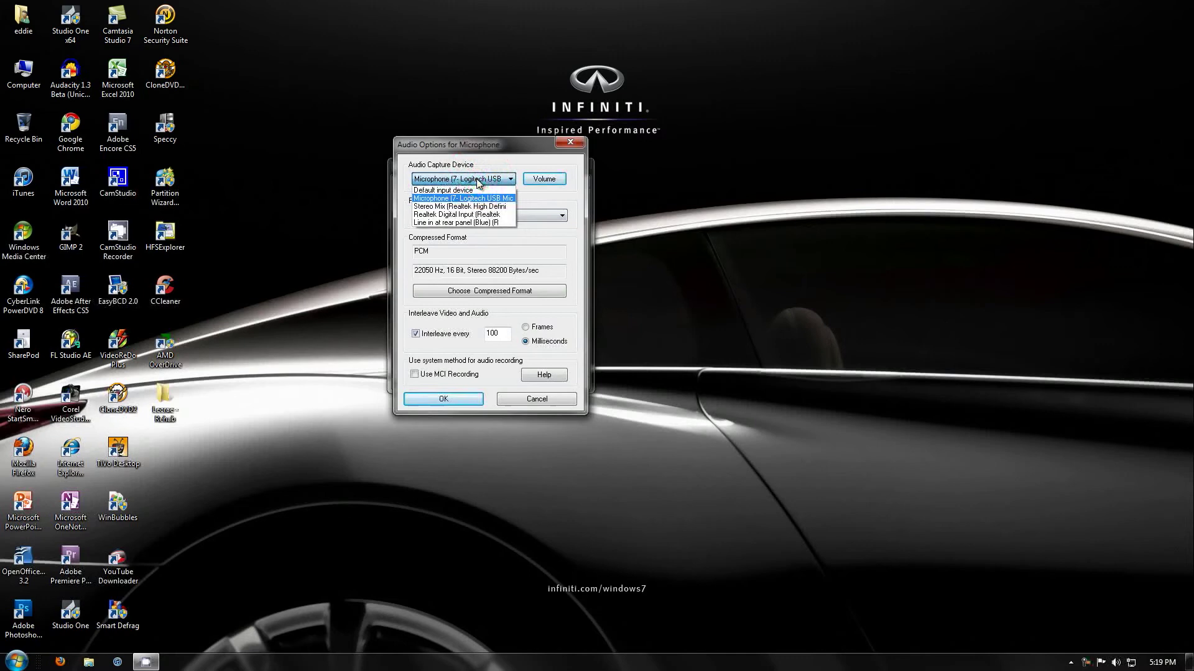
{"action": "mouse_move", "coordinate": [491, 186]}
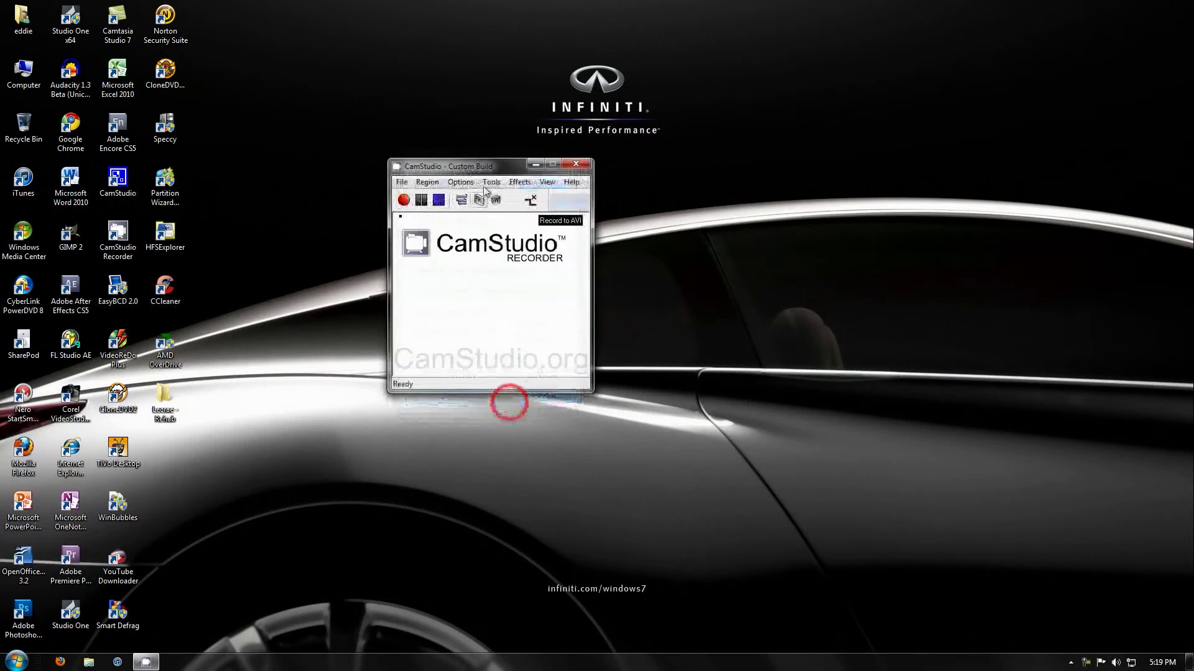
{"action": "left_click", "coordinate": [460, 181]}
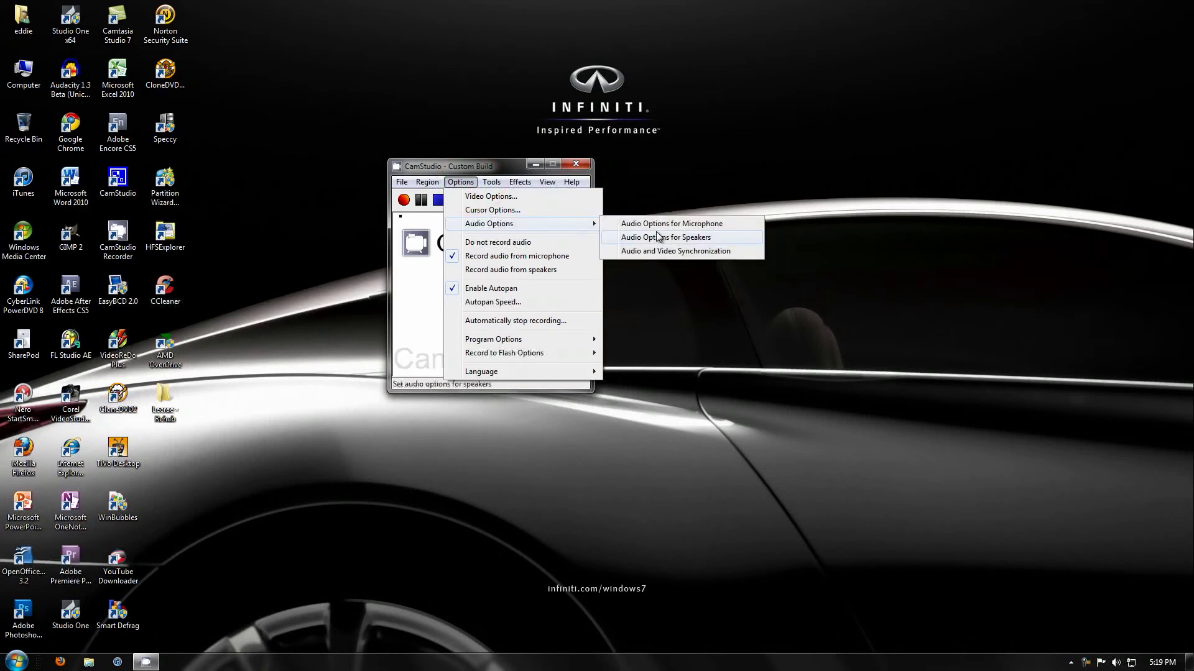
{"action": "left_click", "coordinate": [664, 236]}
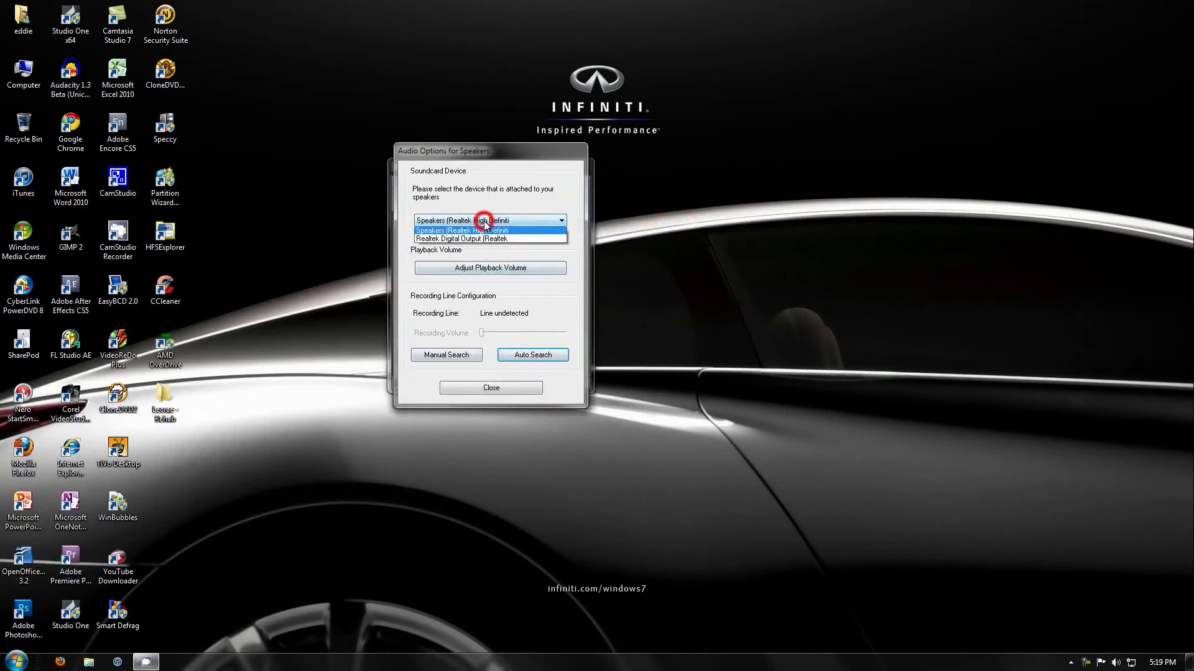
{"action": "left_click", "coordinate": [490, 230]}
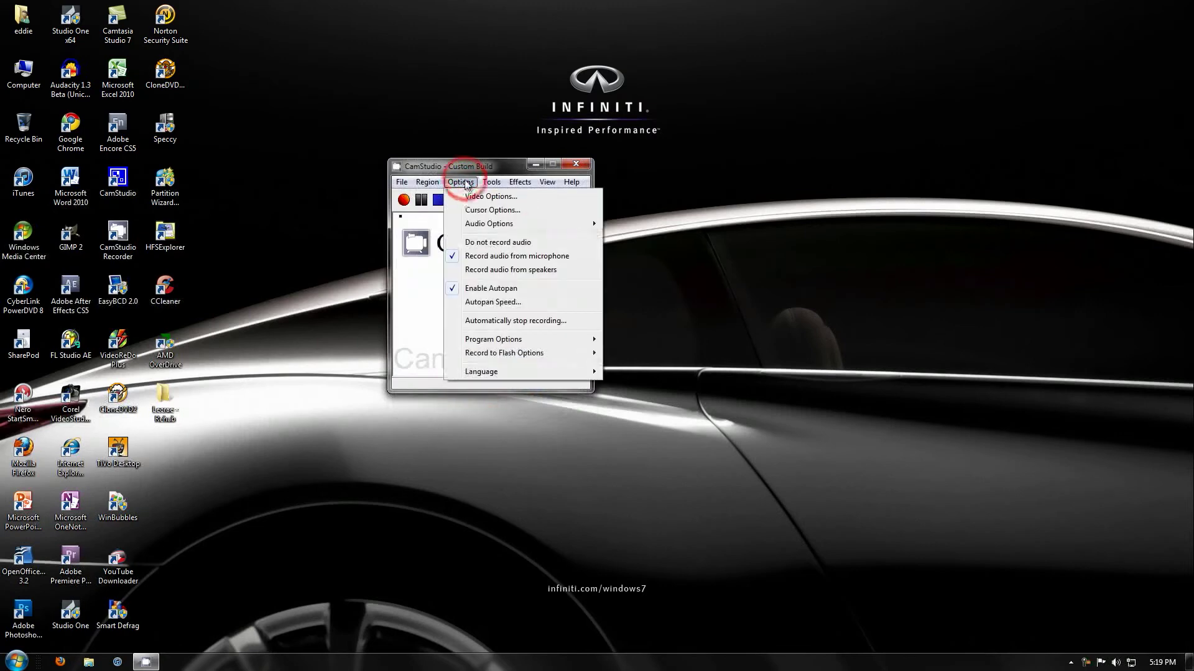
{"action": "mouse_move", "coordinate": [493, 338]}
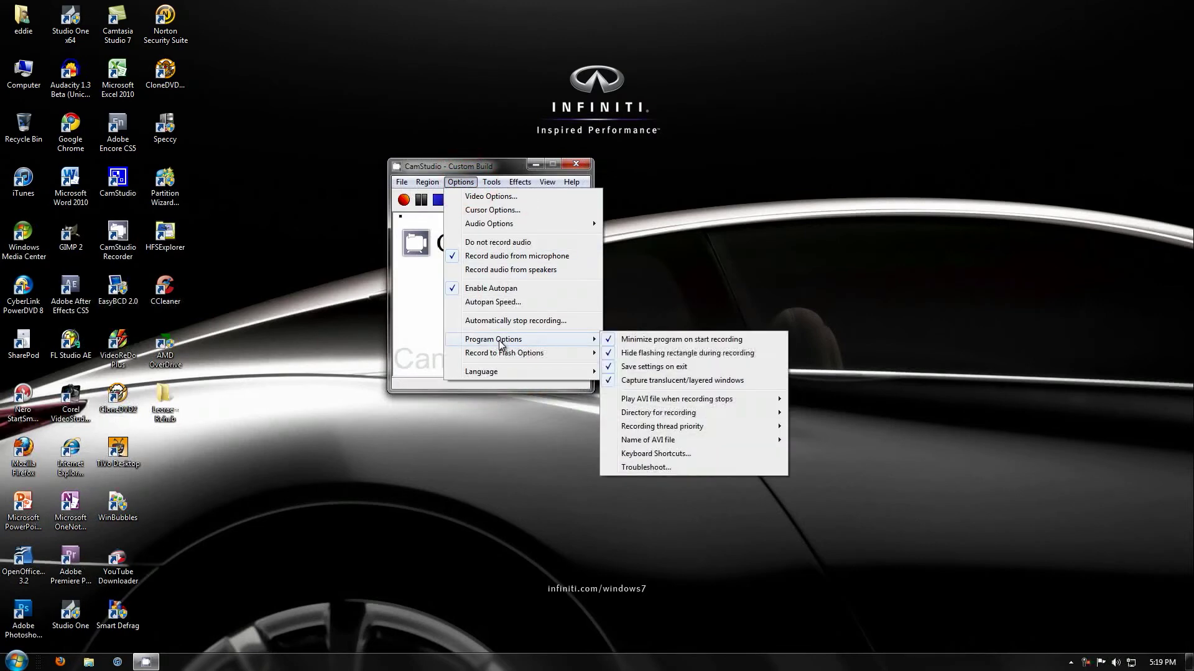
{"action": "mouse_move", "coordinate": [648, 441]}
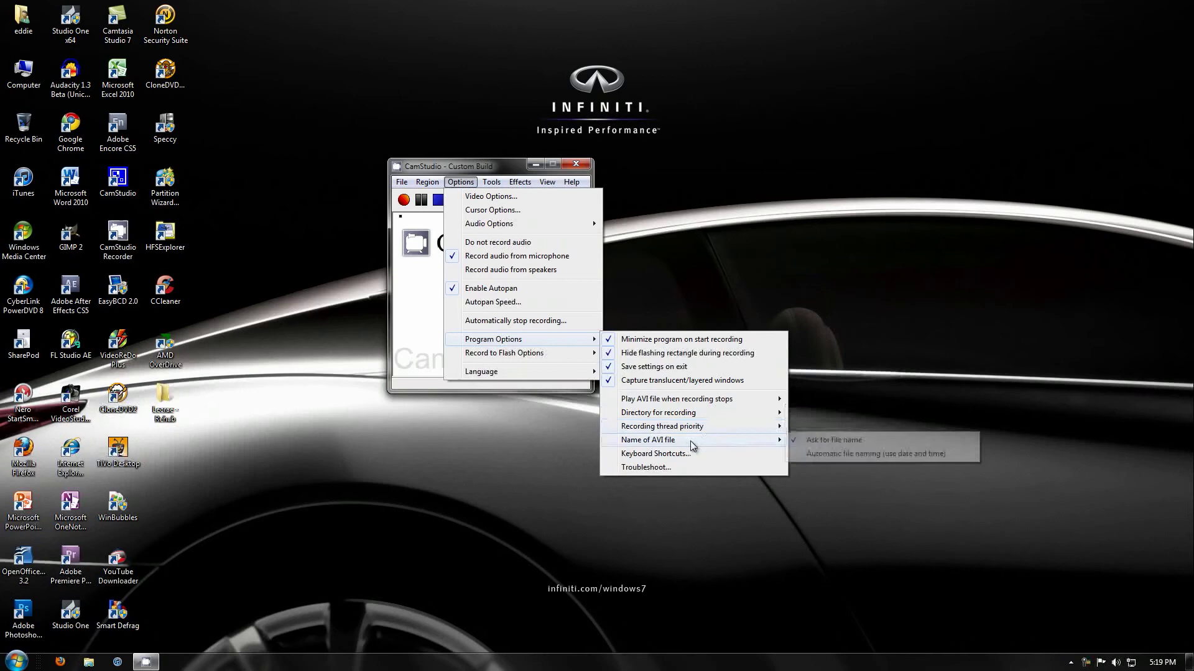
Review the Keyboard Shortcuts settings and accept them unchanged
{"action": "left_click", "coordinate": [655, 452]}
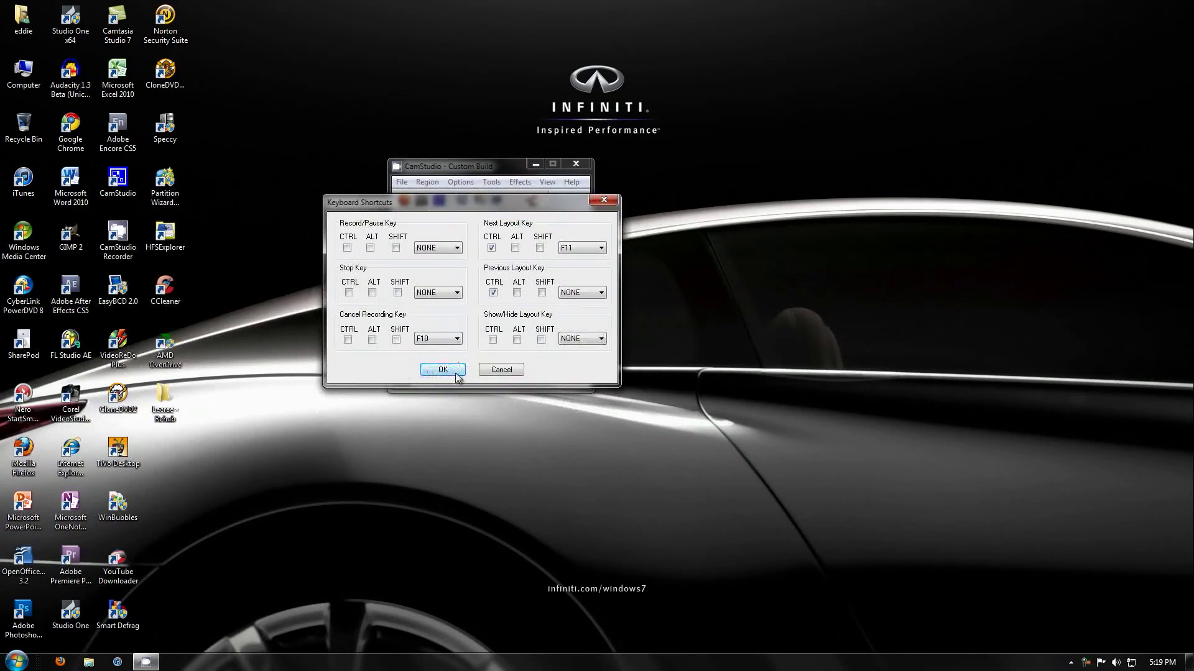
{"action": "left_click", "coordinate": [443, 369]}
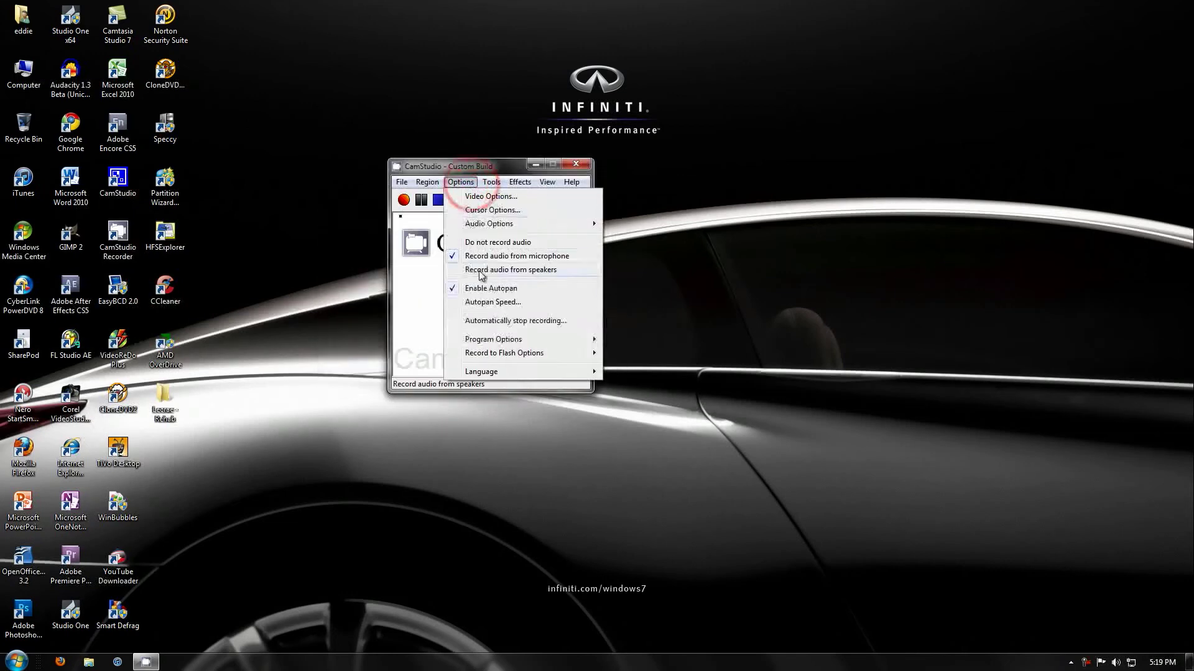
{"action": "mouse_move", "coordinate": [503, 351]}
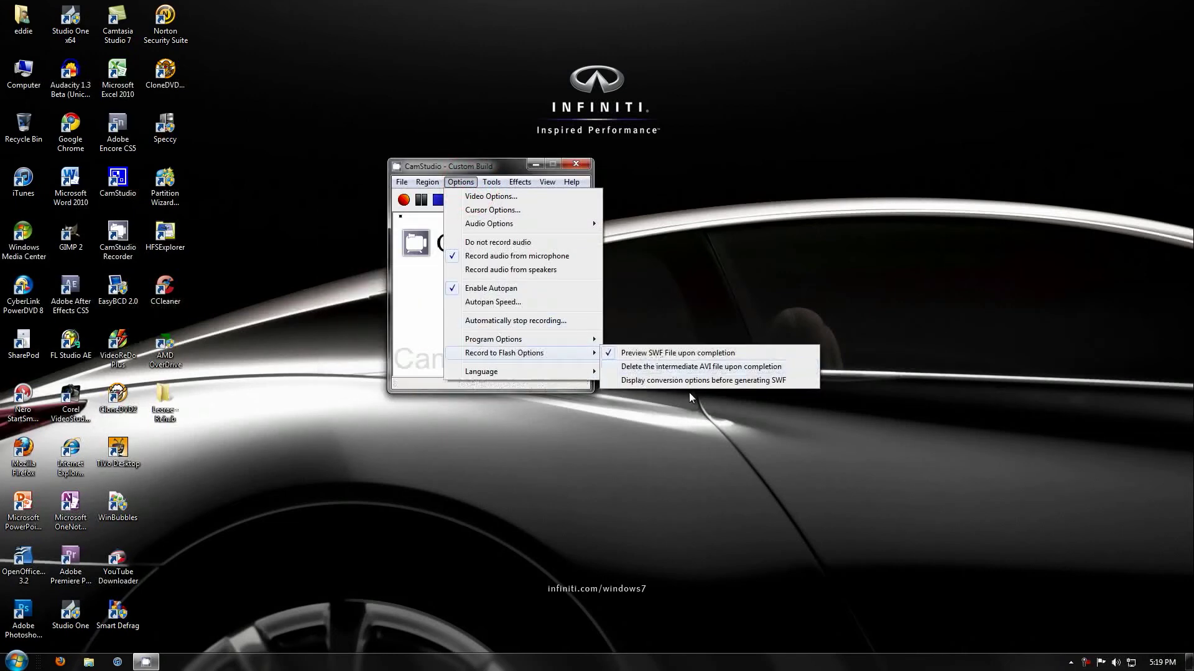
{"action": "left_click", "coordinate": [491, 181]}
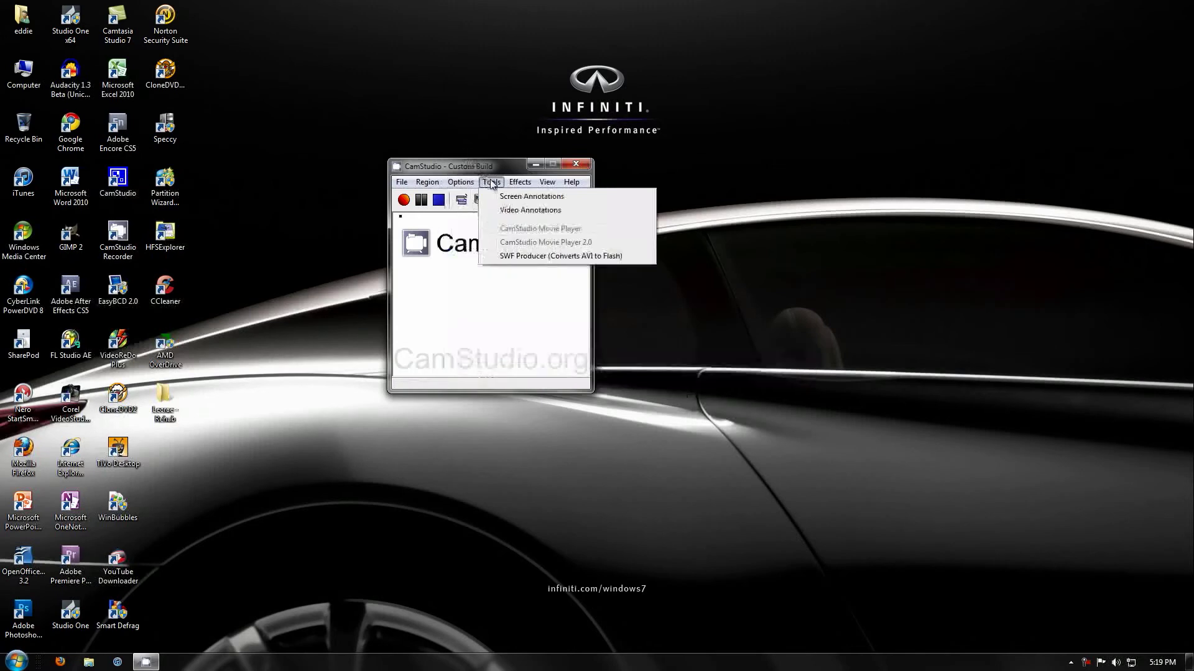
{"action": "left_click", "coordinate": [530, 196]}
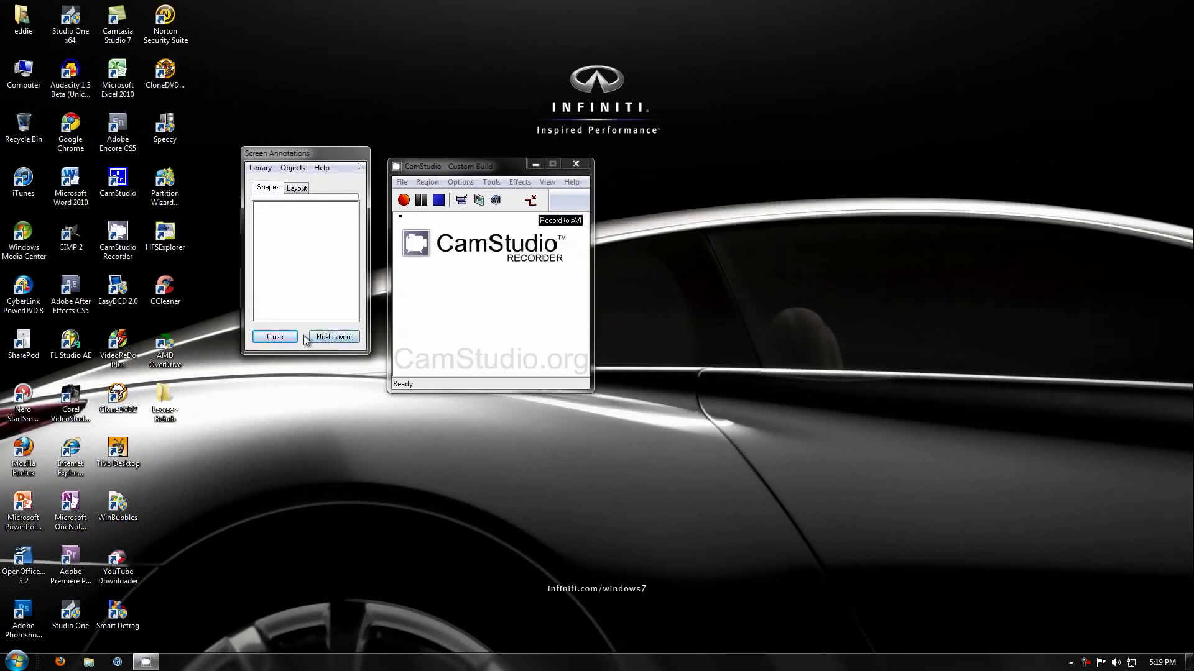
{"action": "left_click", "coordinate": [491, 181]}
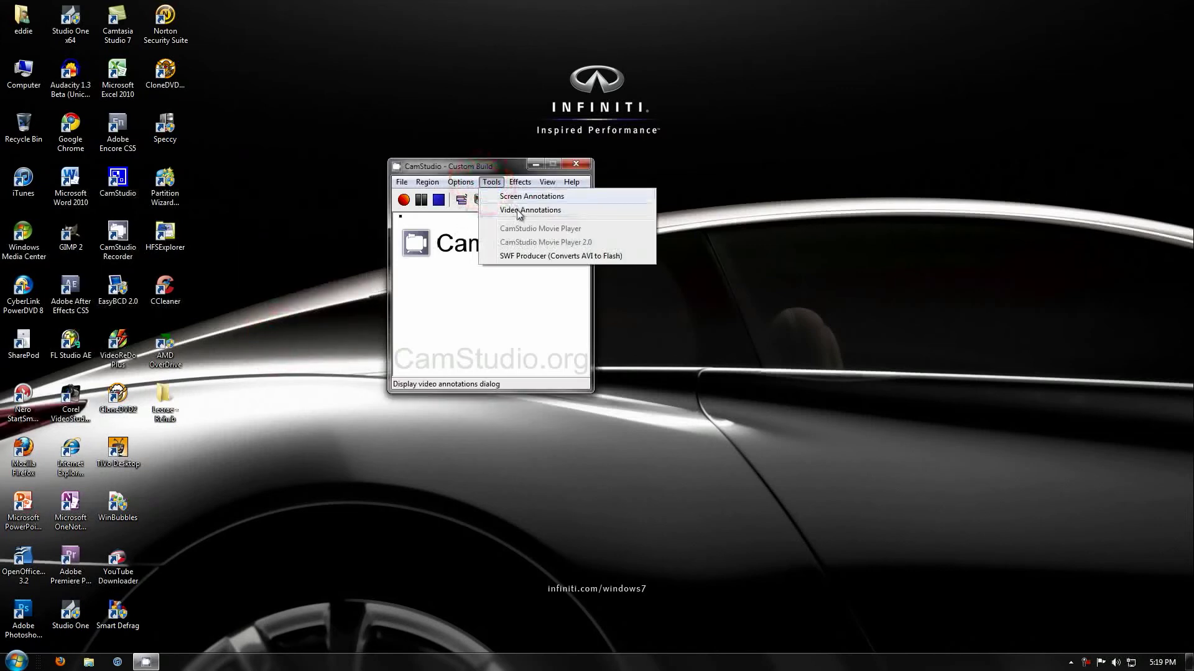
{"action": "left_click", "coordinate": [519, 182]}
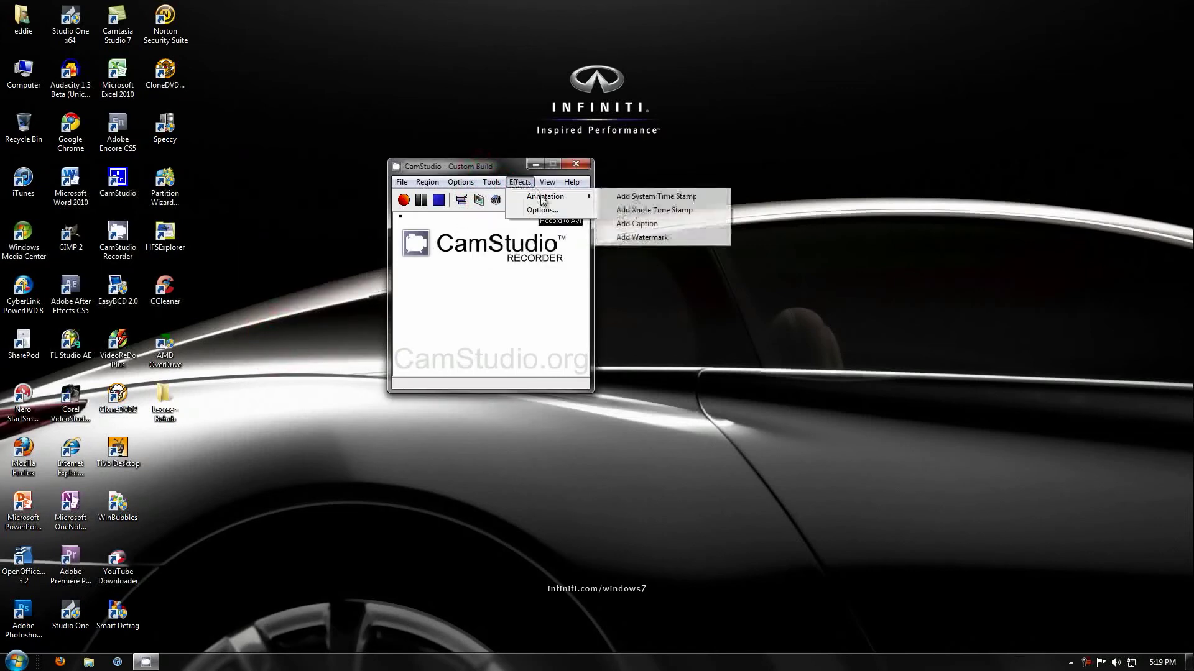
{"action": "mouse_move", "coordinate": [641, 238]}
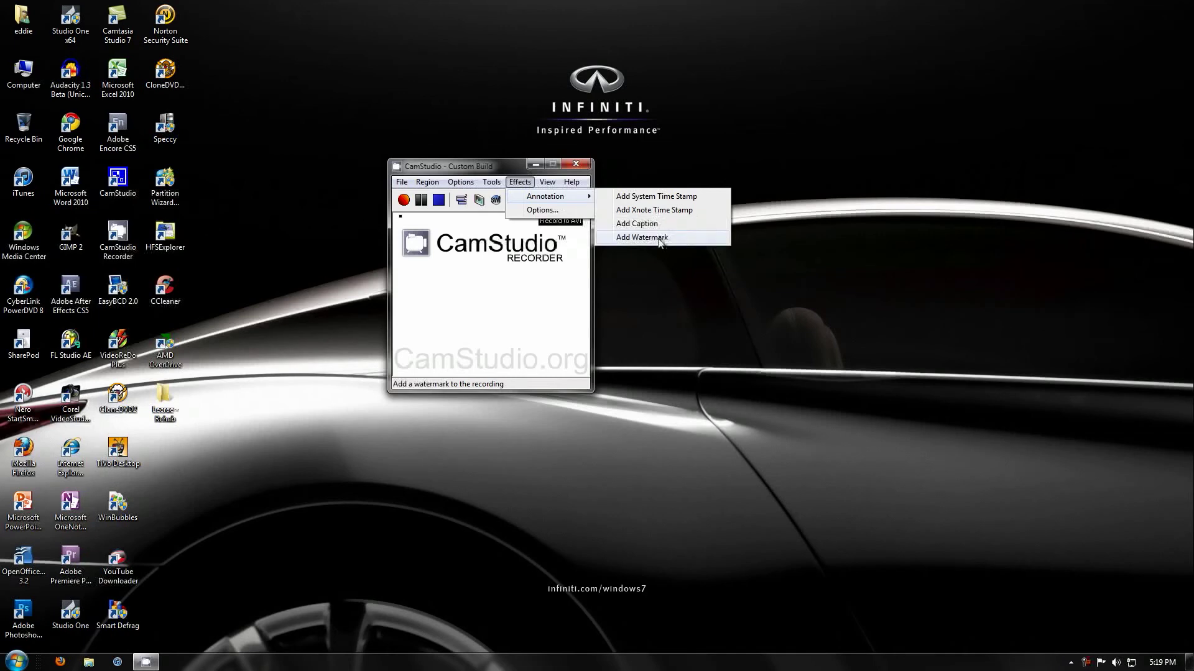
{"action": "mouse_move", "coordinate": [637, 223]}
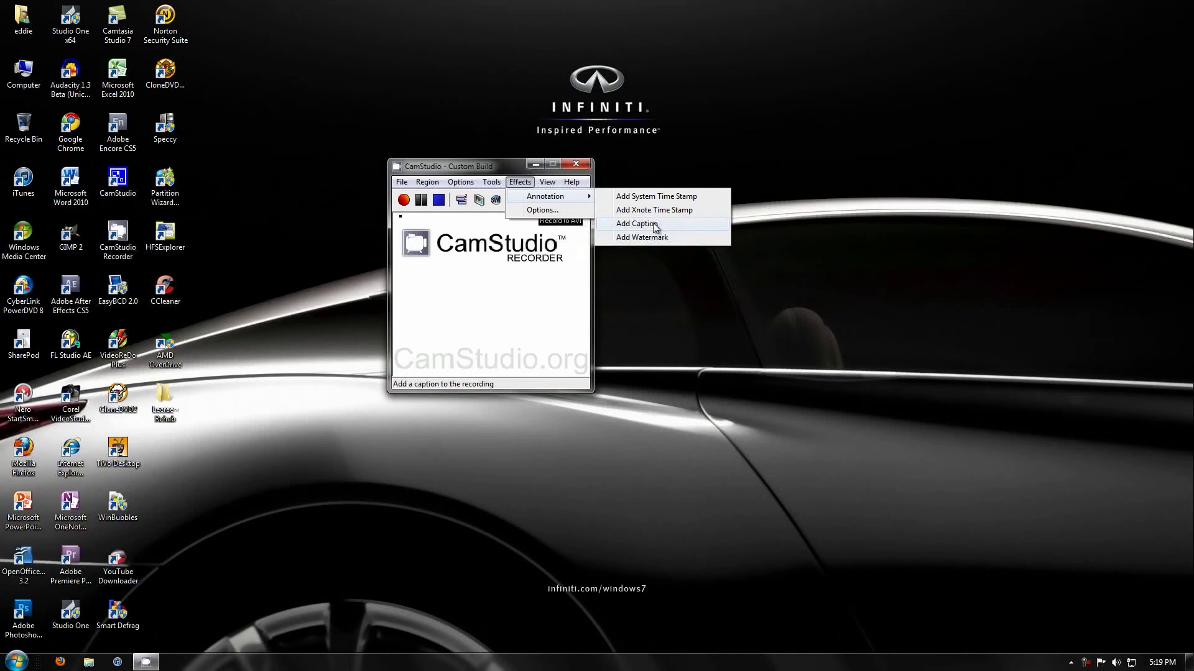
{"action": "mouse_move", "coordinate": [653, 210]}
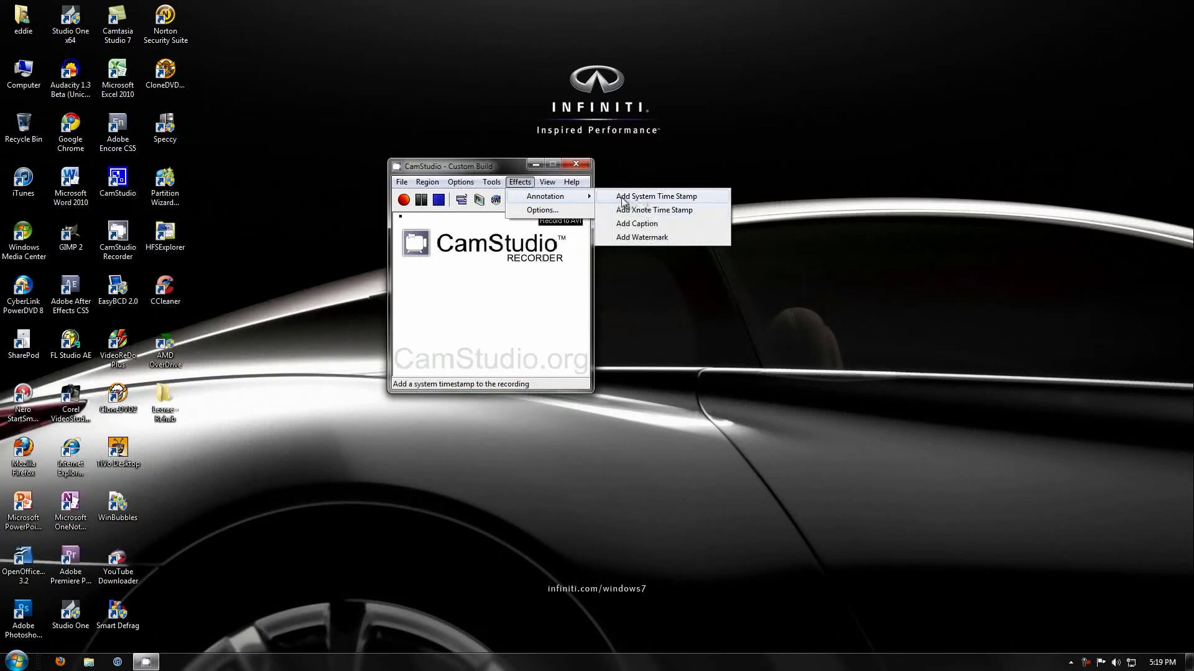
{"action": "left_click", "coordinate": [547, 182]}
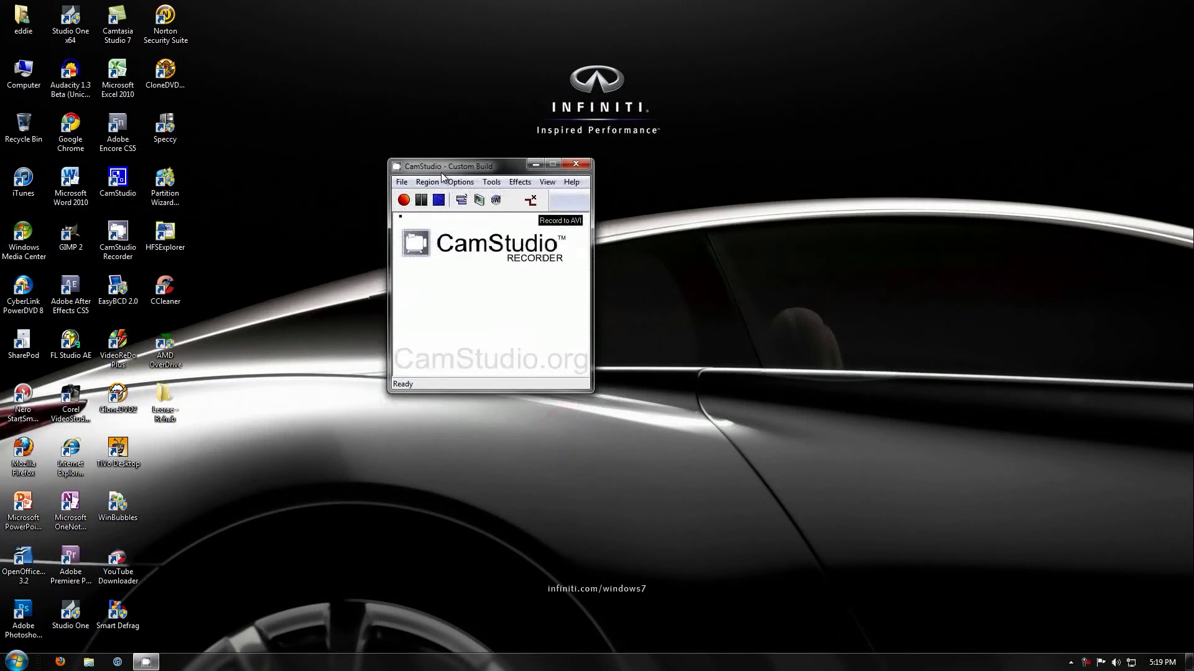
Close the Options menu and start a screen recording with the Record button
{"action": "left_click", "coordinate": [541, 194]}
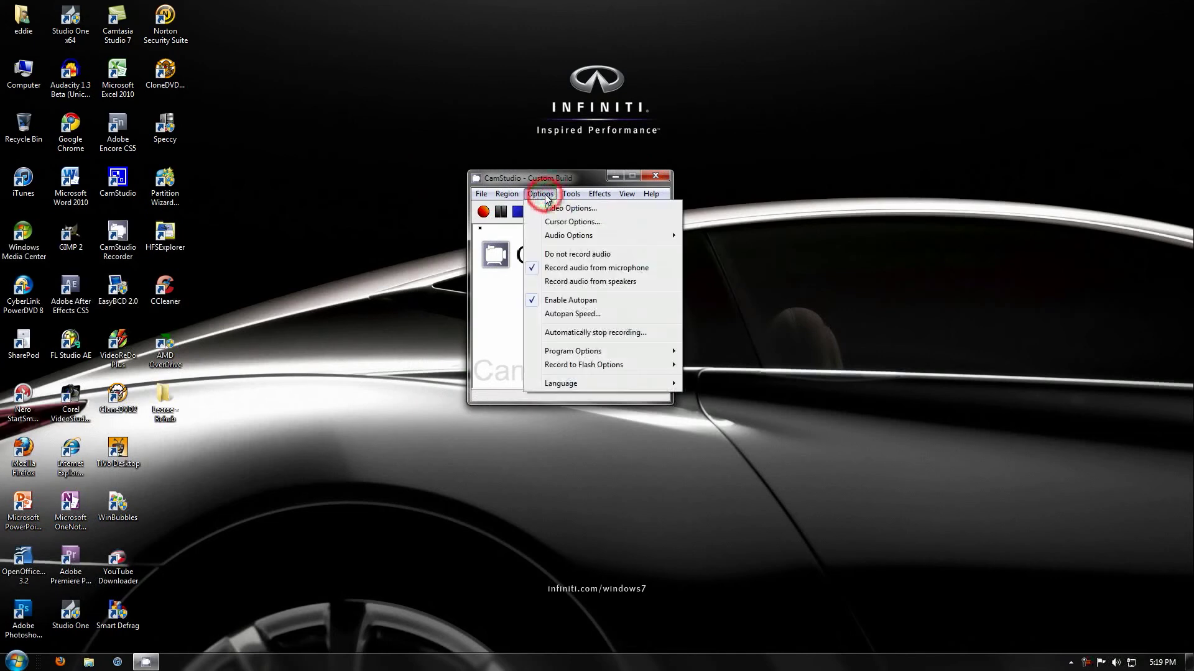
{"action": "left_click", "coordinate": [506, 194]}
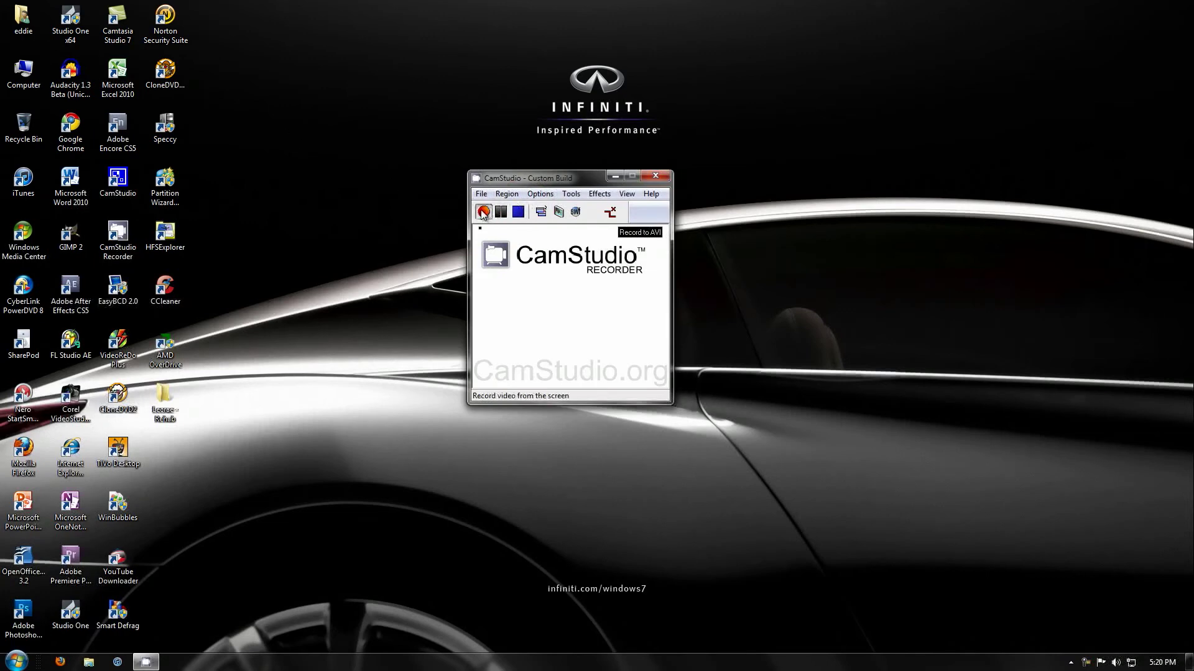
{"action": "left_click", "coordinate": [482, 211]}
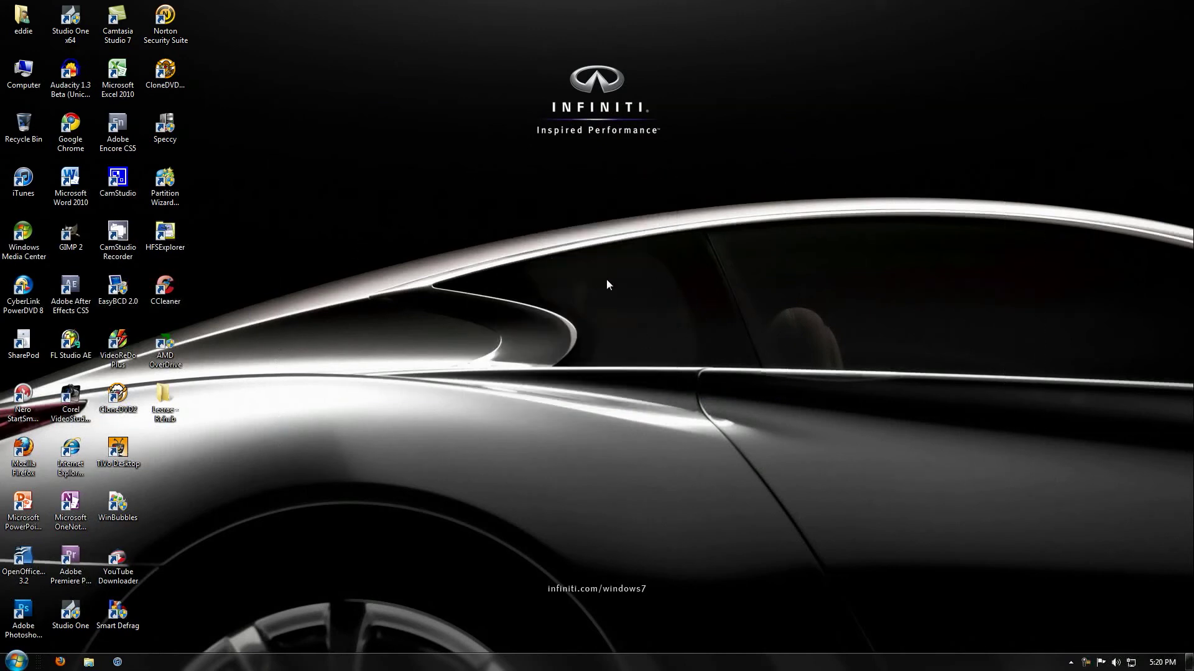
{"action": "mouse_move", "coordinate": [290, 270]}
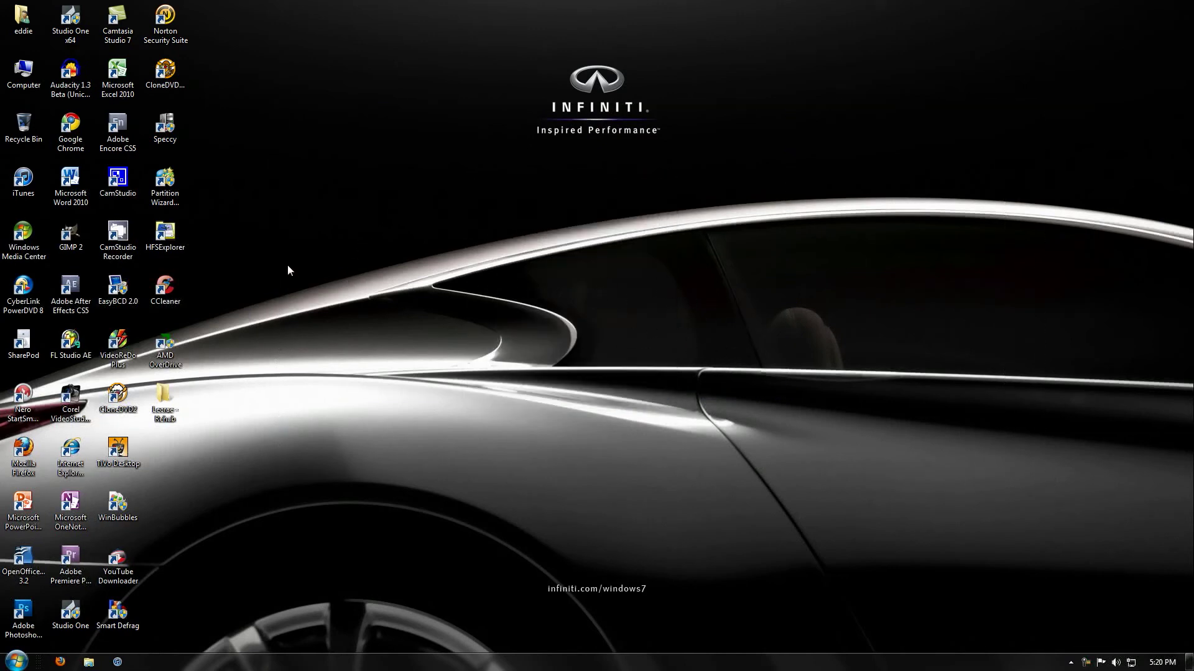
{"action": "mouse_move", "coordinate": [530, 189]}
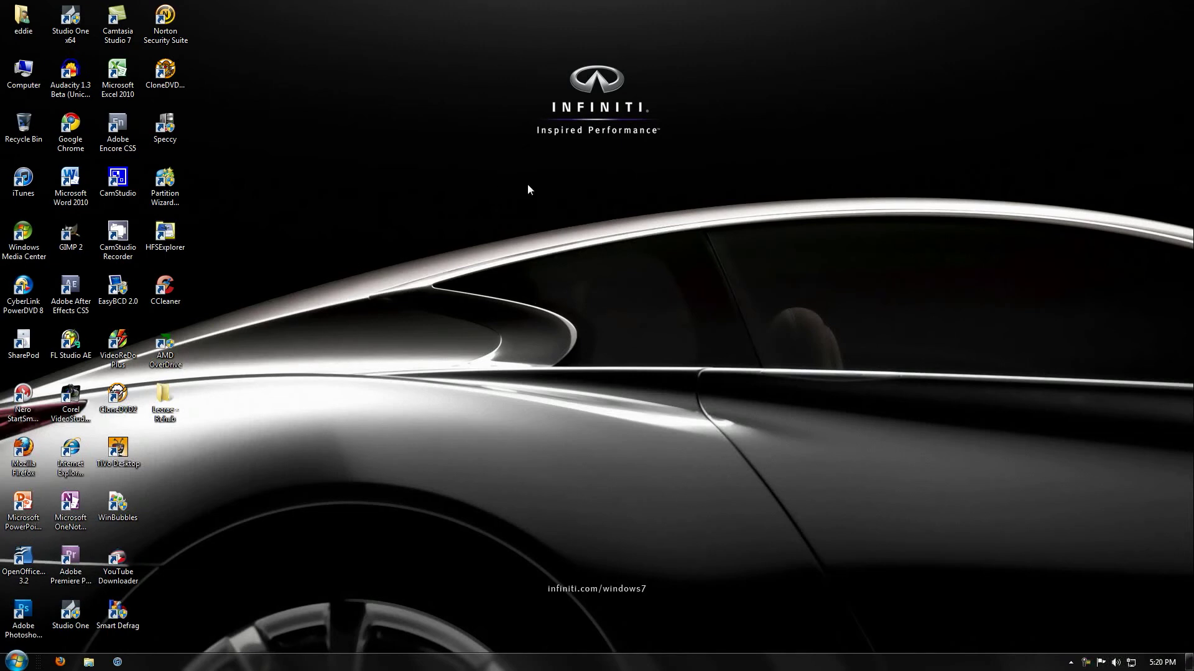
Click around the desktop while the recording captures it
{"action": "left_click", "coordinate": [164, 344]}
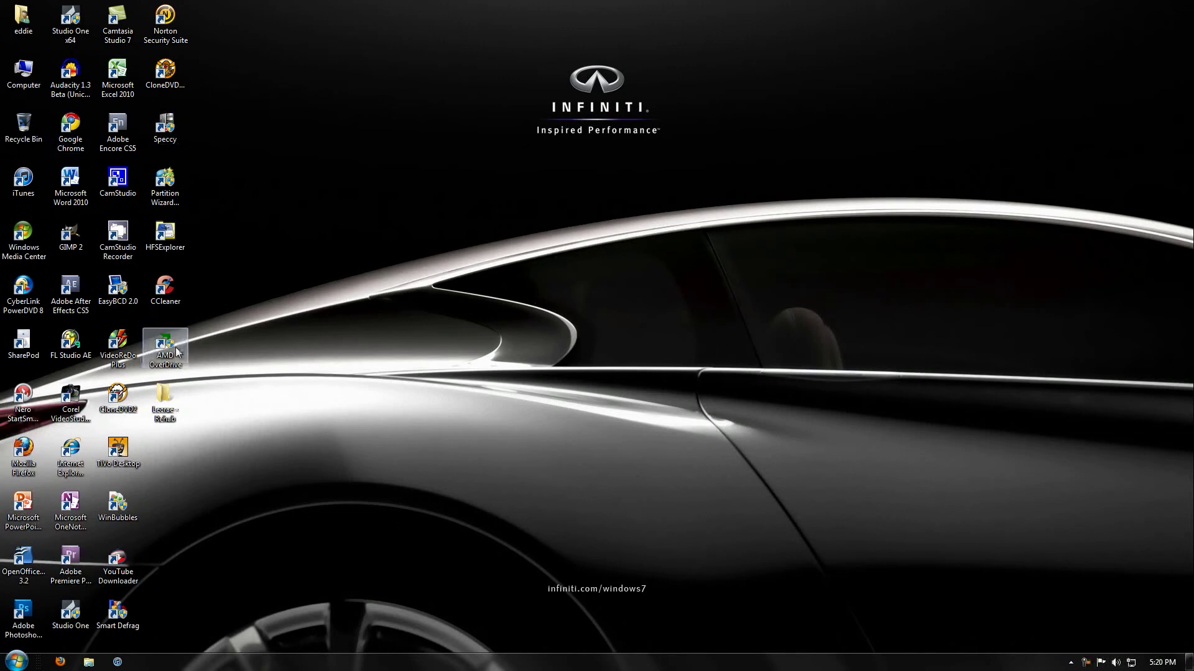
{"action": "left_click", "coordinate": [412, 502]}
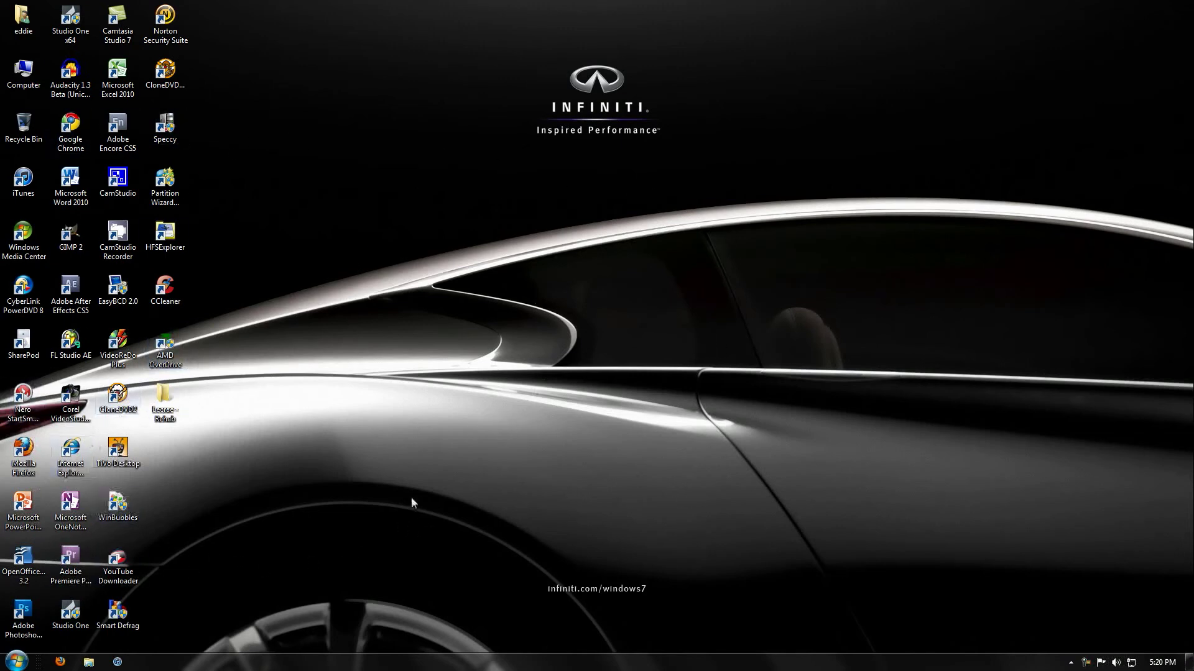
{"action": "left_click", "coordinate": [117, 236]}
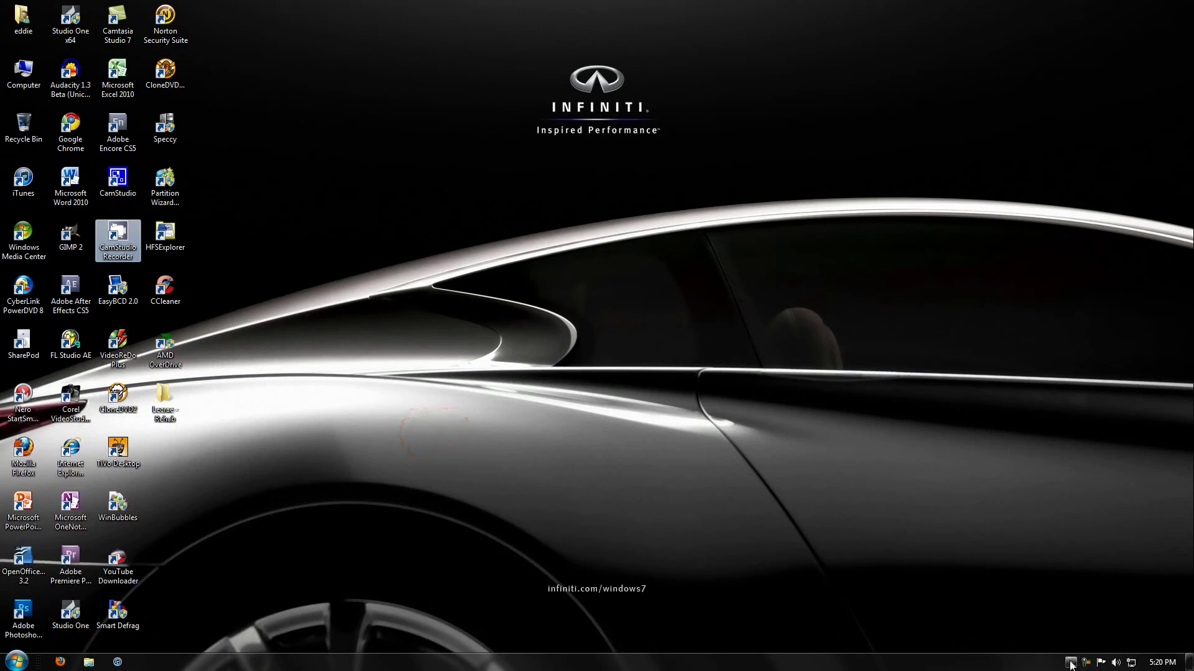
Stop the recording from the tray icon and save it to the Desktop as test.avi
{"action": "left_click", "coordinate": [1070, 663]}
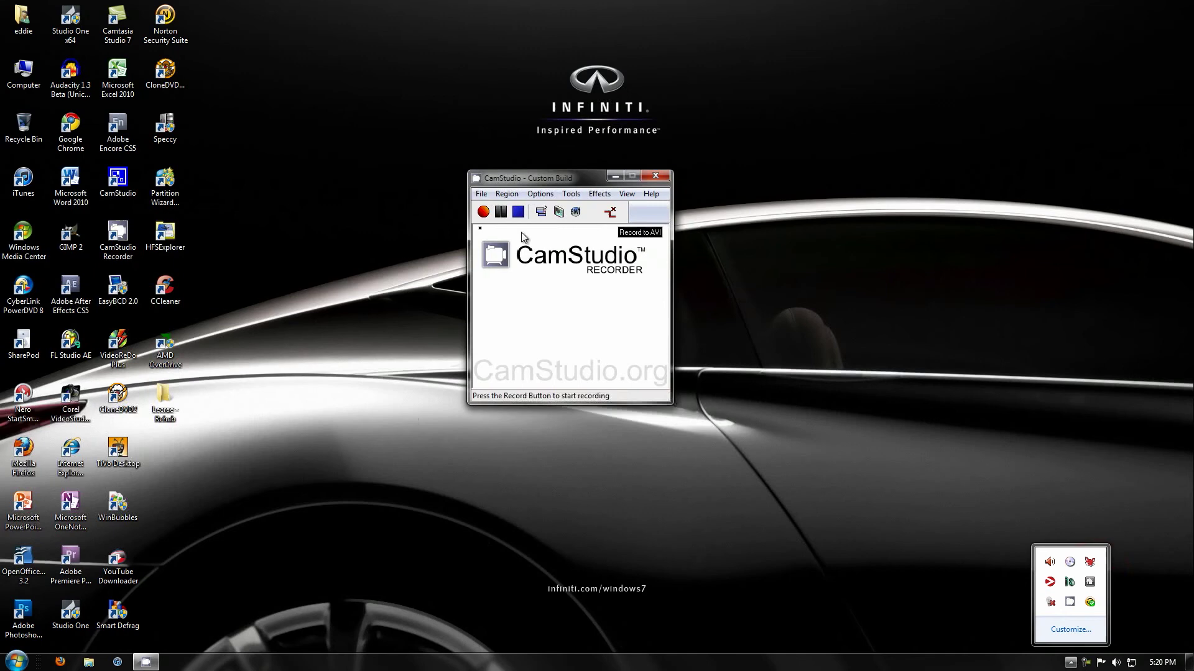
{"action": "left_click", "coordinate": [483, 212]}
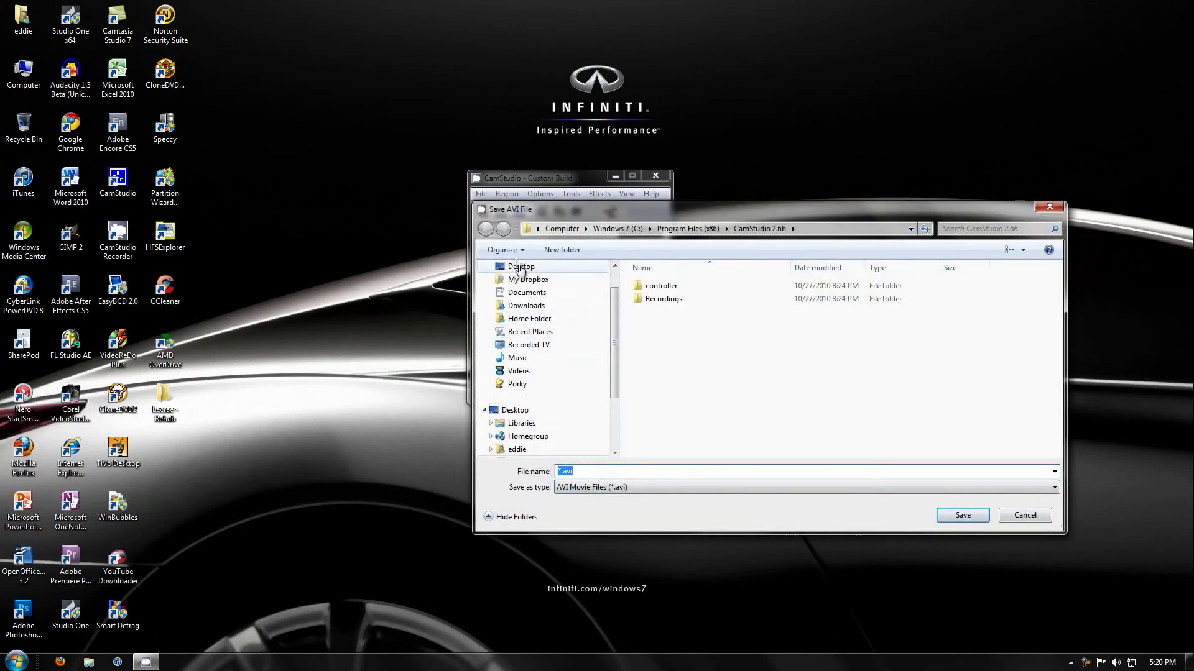
{"action": "double_click", "coordinate": [521, 266]}
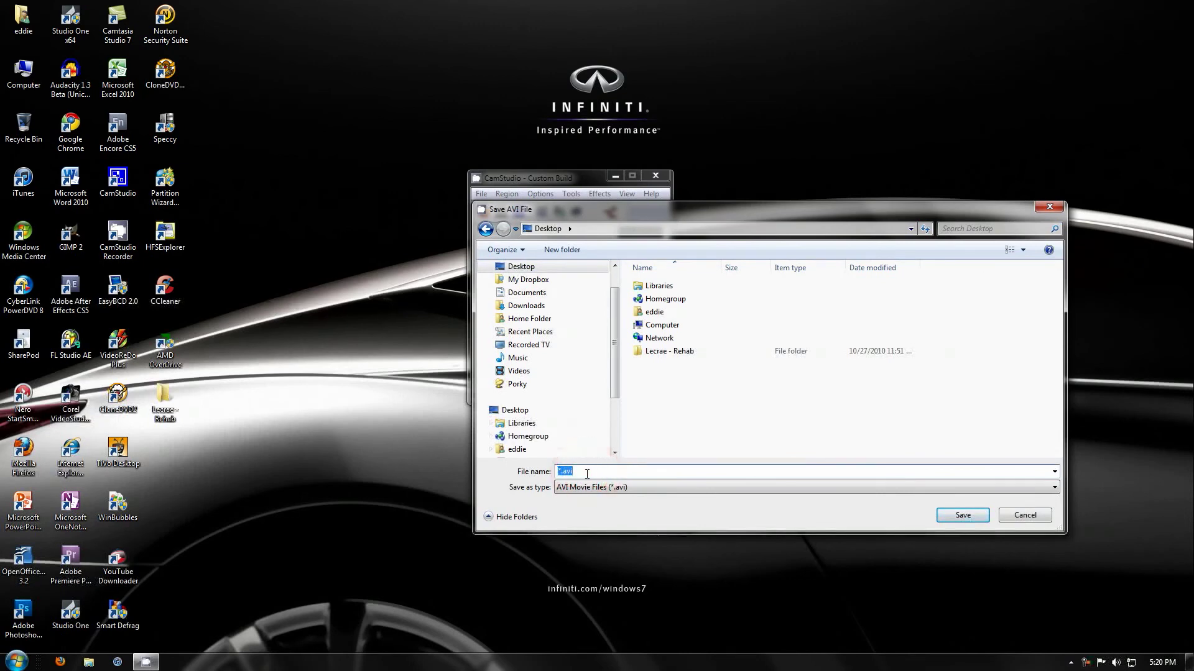
{"action": "key", "text": "Enter"}
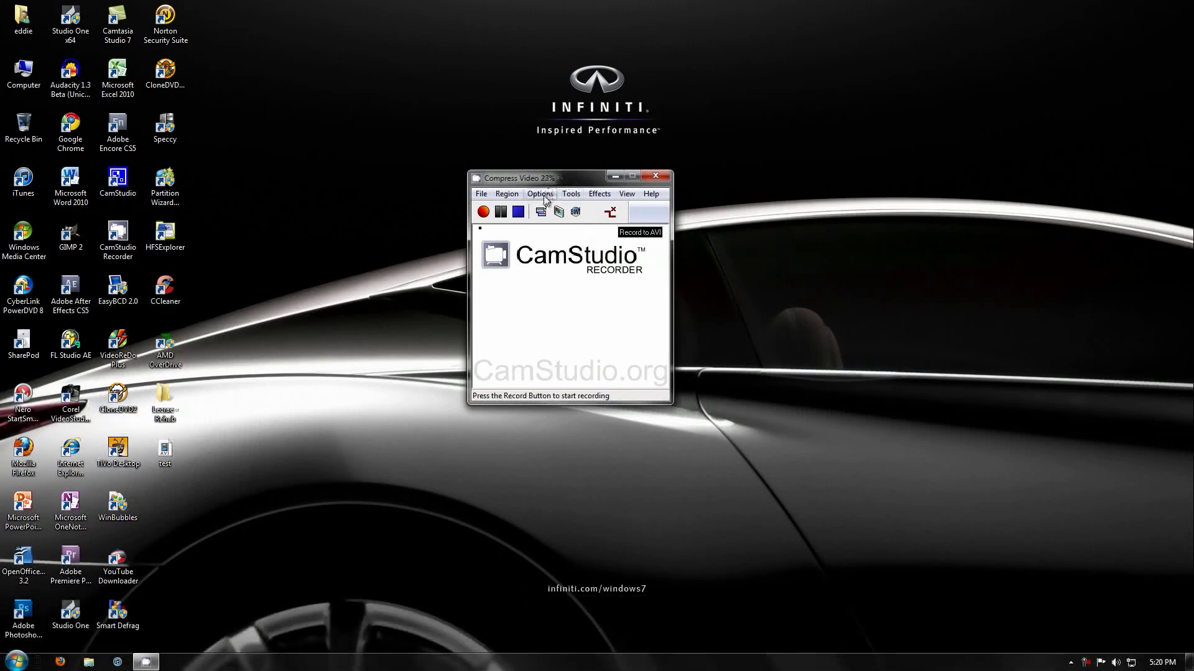
{"action": "left_click", "coordinate": [538, 194]}
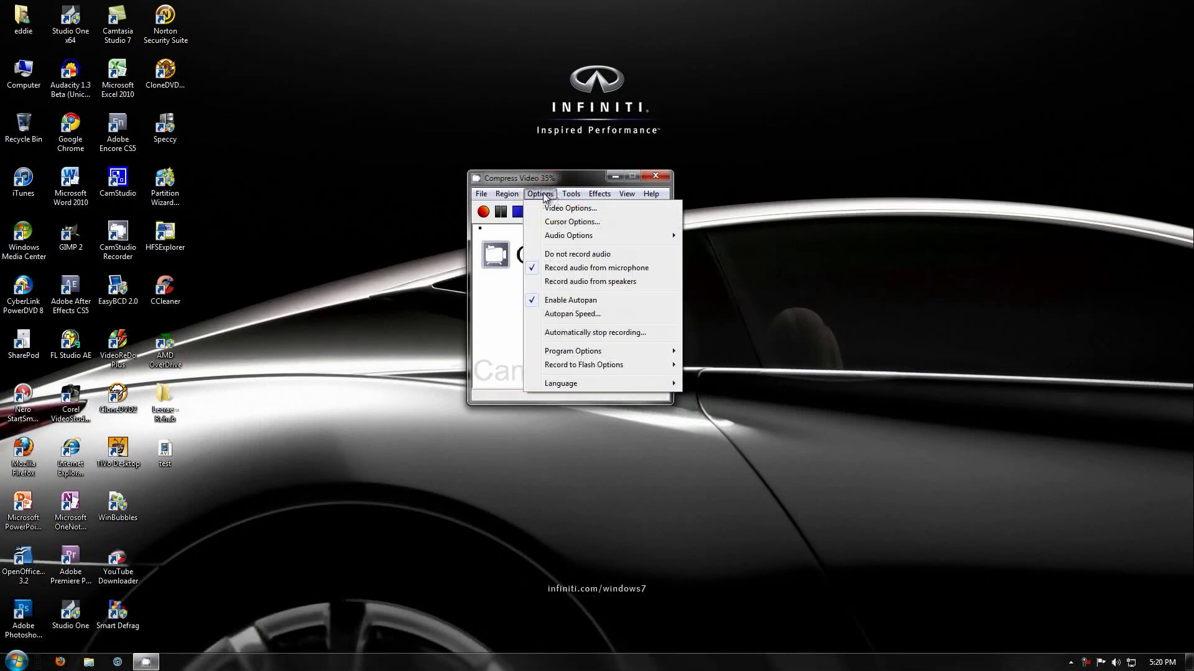
{"action": "mouse_move", "coordinate": [568, 235]}
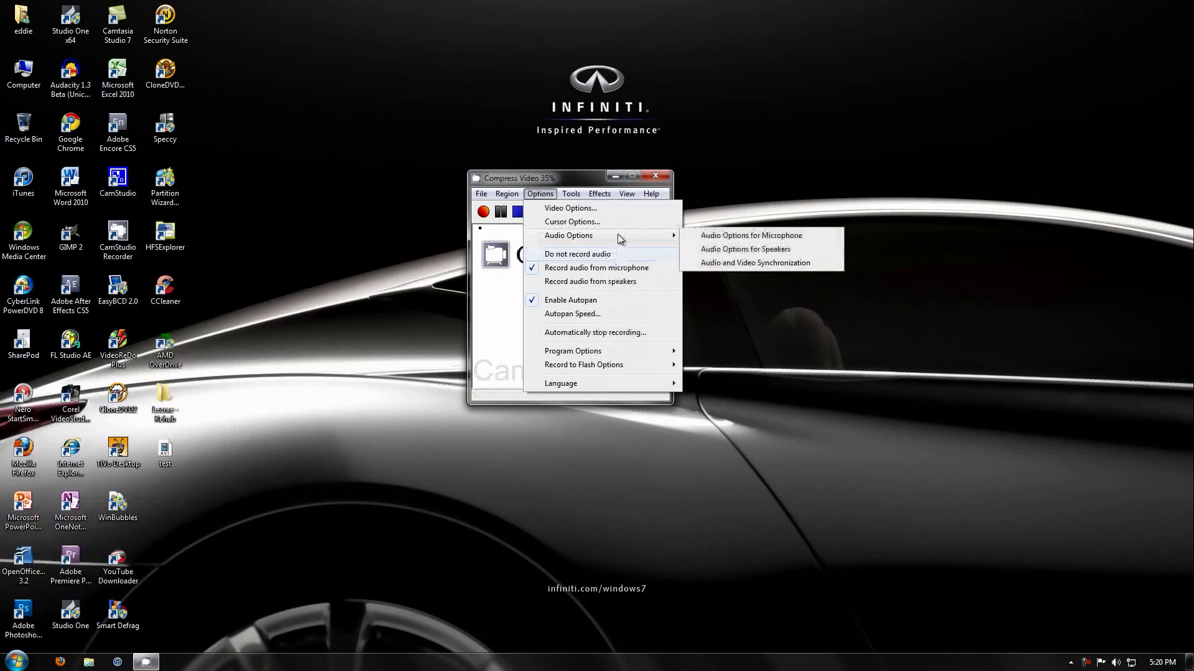
{"action": "left_click", "coordinate": [599, 194]}
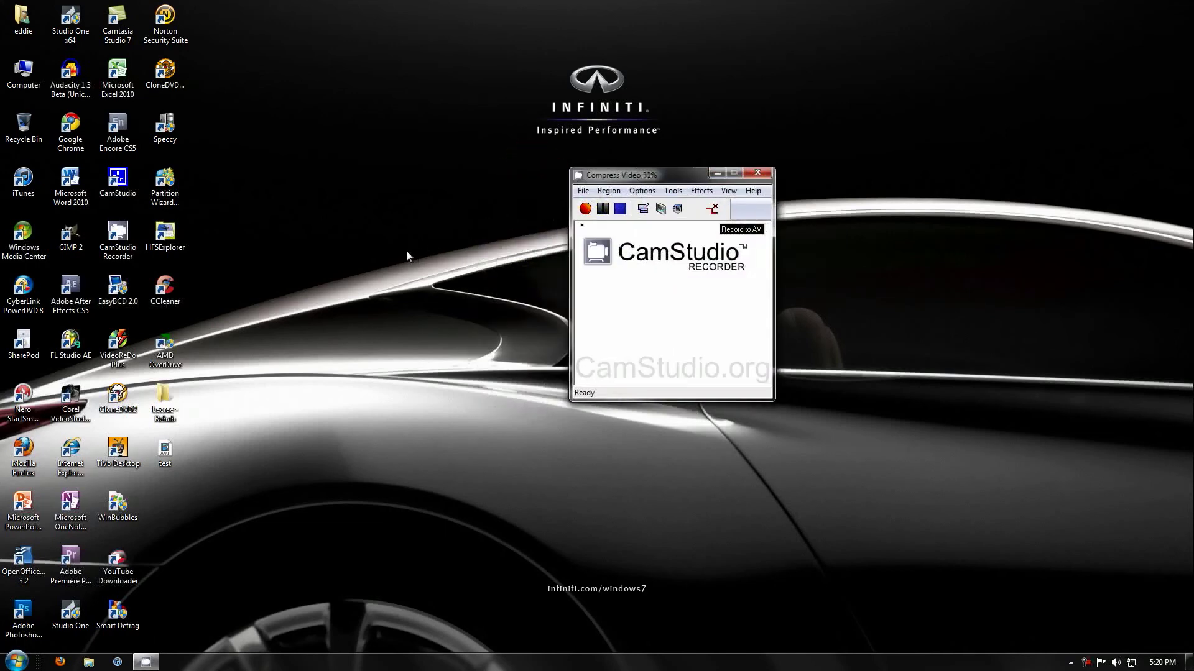
{"action": "mouse_move", "coordinate": [344, 290]}
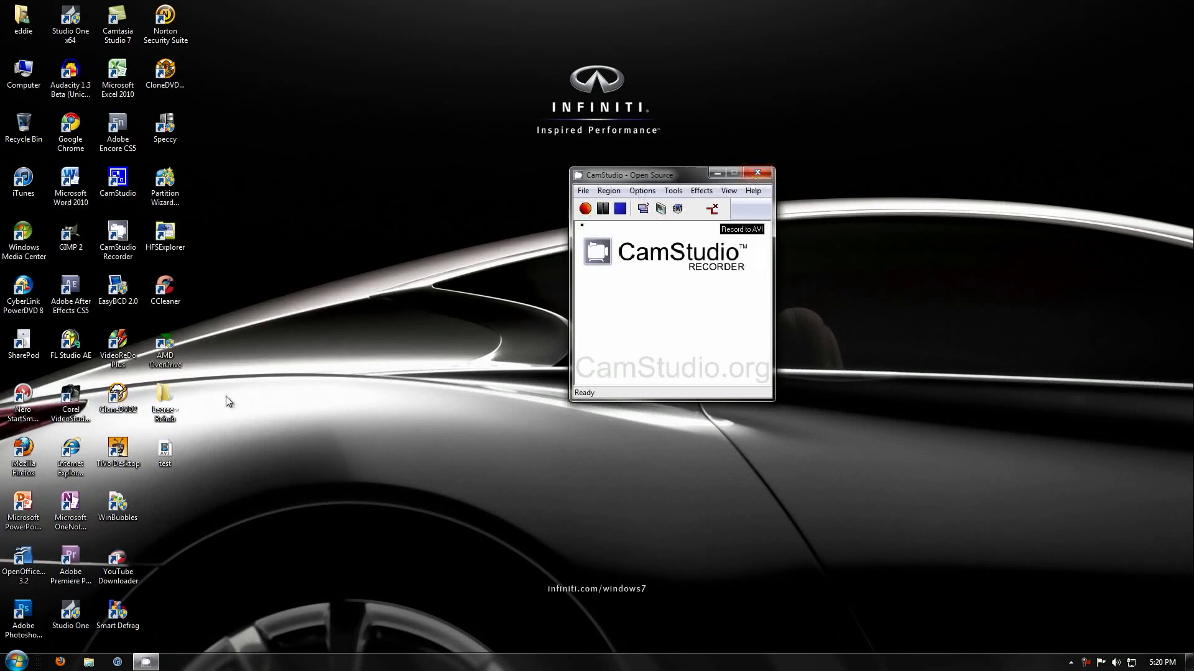
{"action": "left_click", "coordinate": [164, 453]}
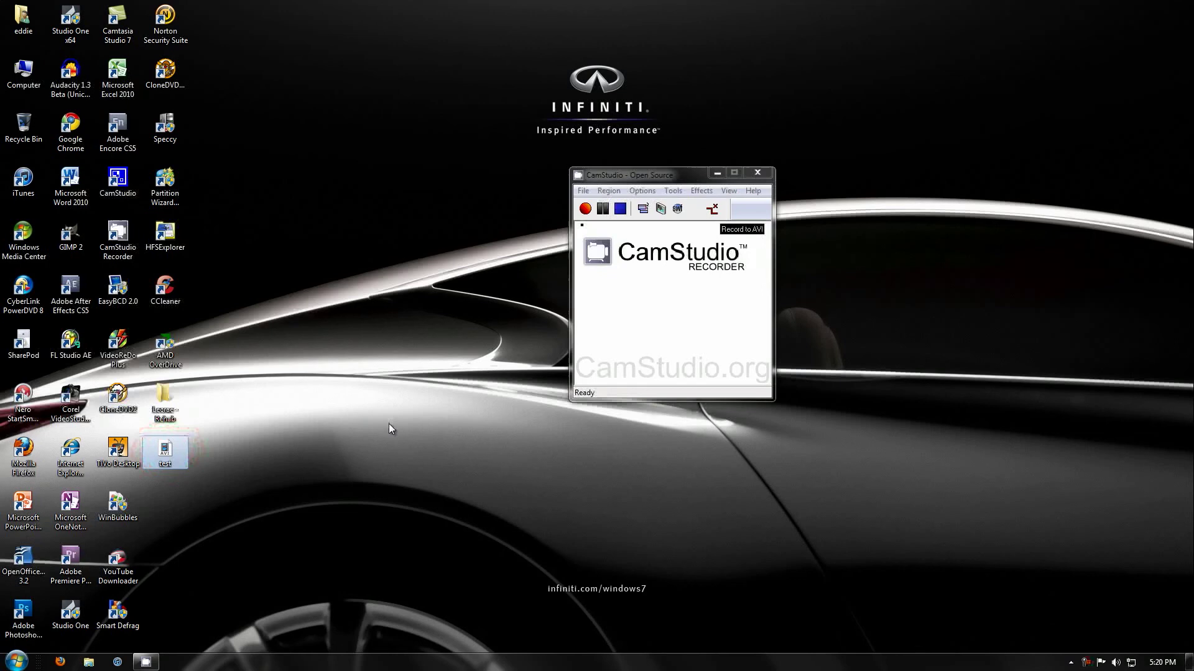
{"action": "double_click", "coordinate": [165, 451]}
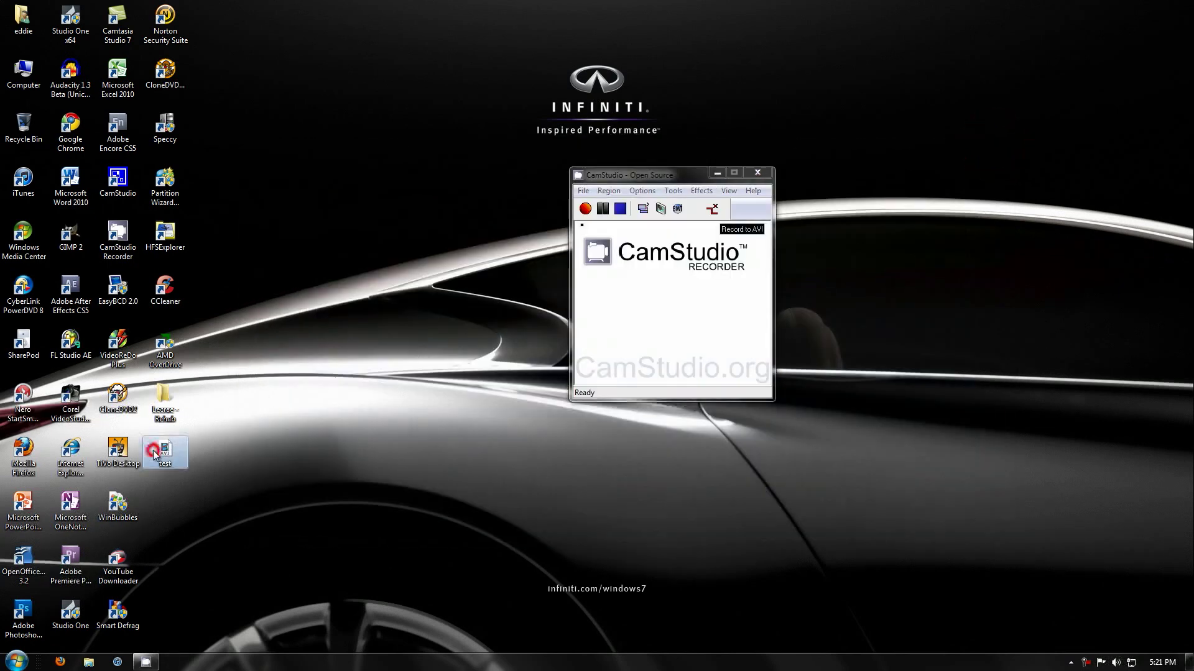
Permanently delete the test video with Shift+Delete and confirm
{"action": "key", "text": "Delete"}
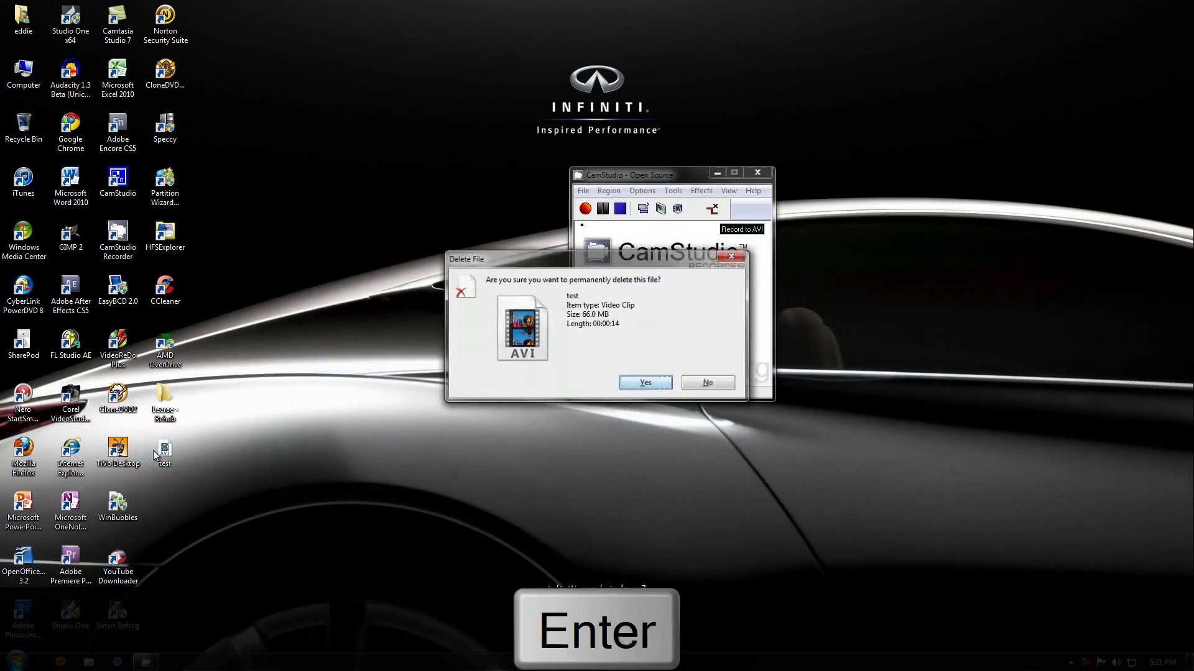
{"action": "left_click", "coordinate": [644, 381]}
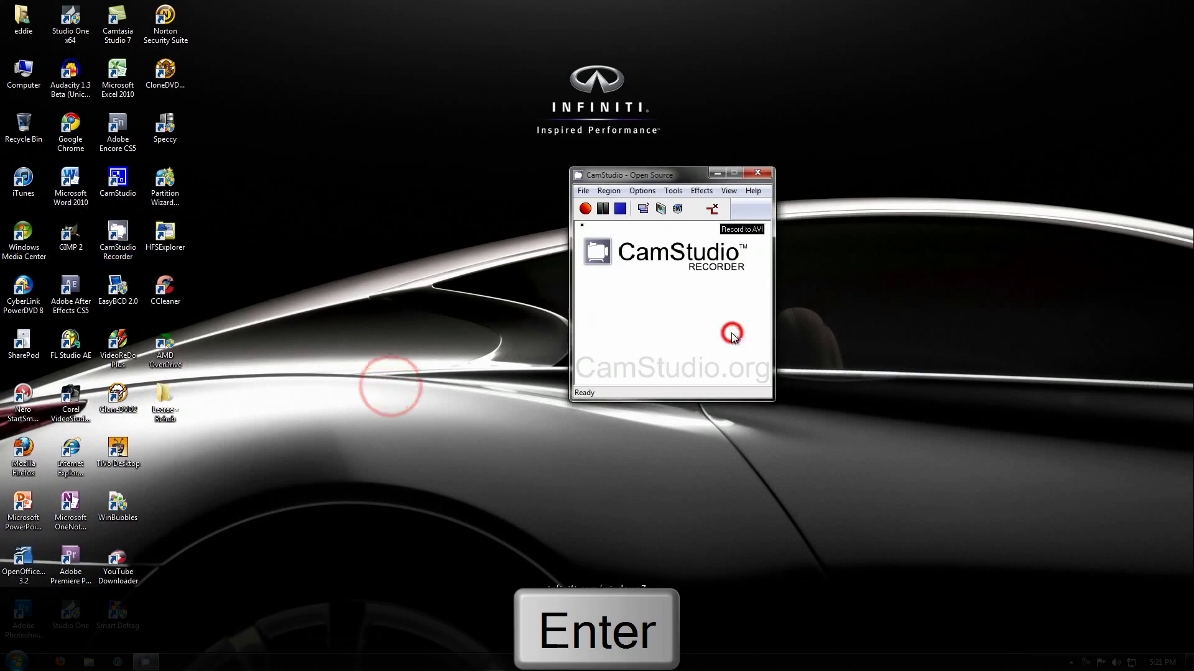